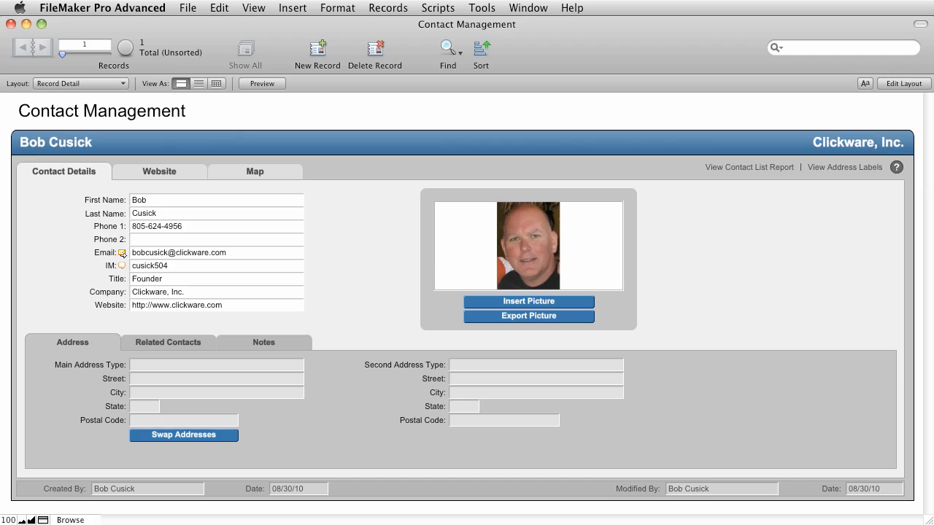
pyautogui.moveTo(254, 75)
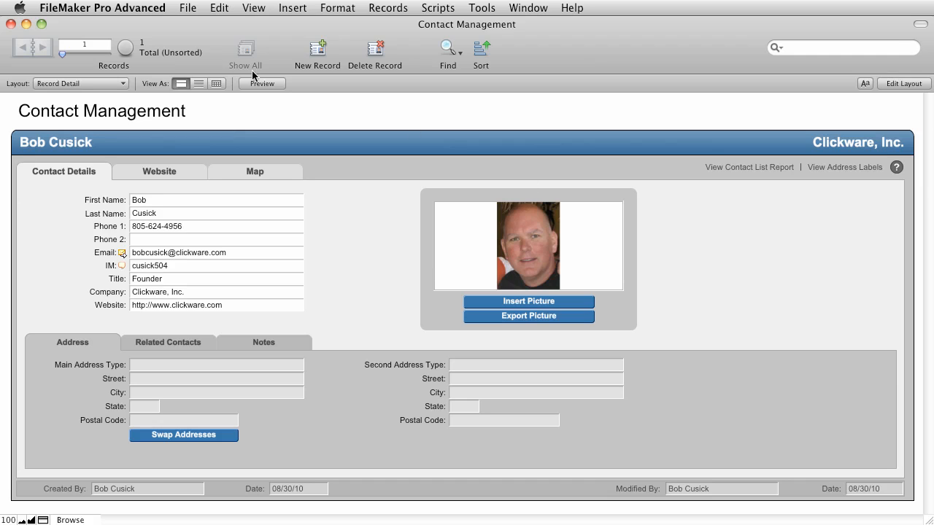
# Bring up the File menu for the Contact Management database.
pyautogui.click(188, 8)
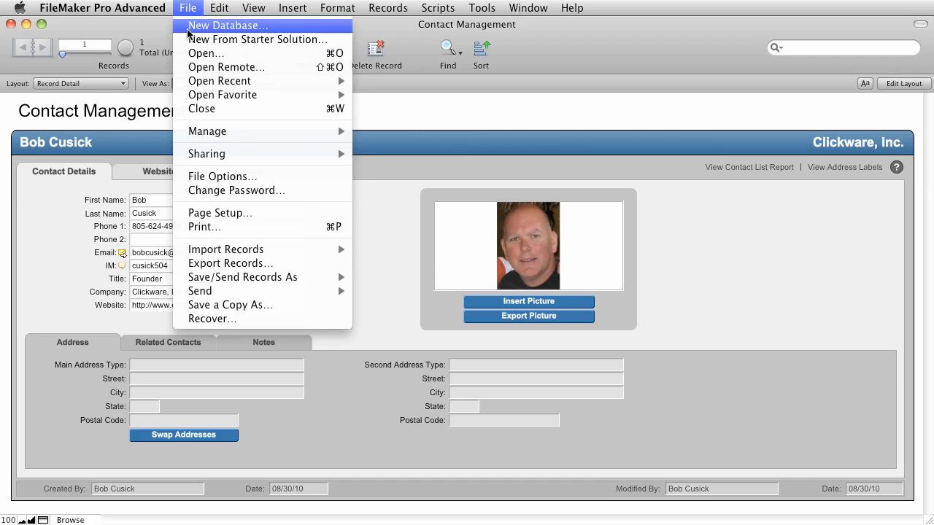
# Open Names To Import.xlsx from the desktop with Show set to All Available.
pyautogui.click(206, 52)
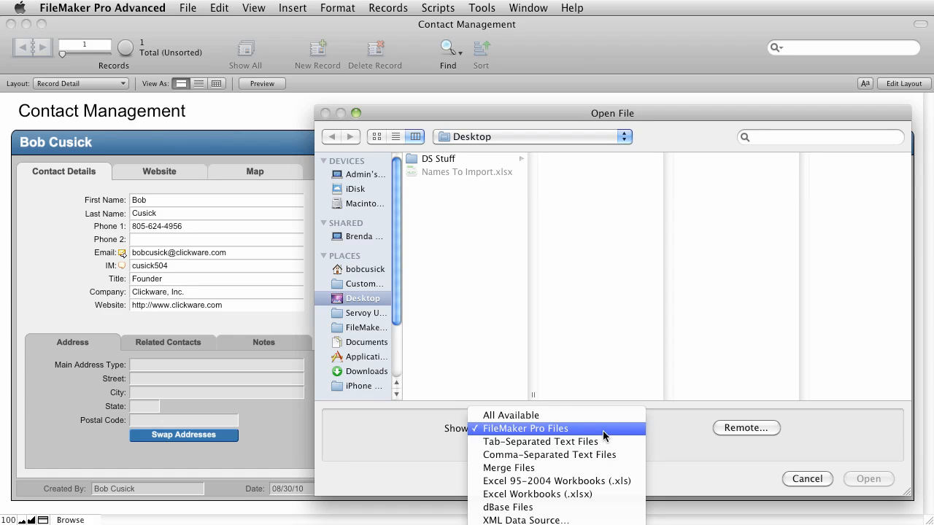
pyautogui.click(511, 415)
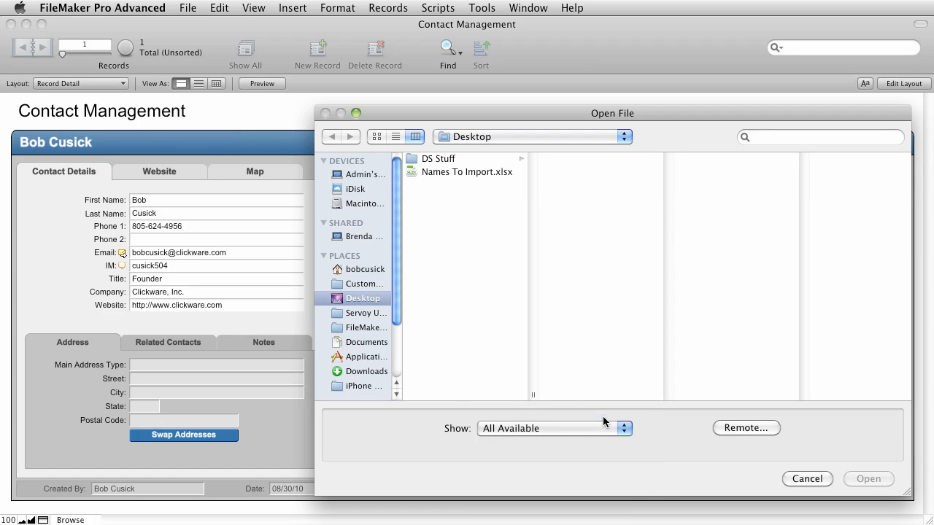
pyautogui.moveTo(448, 175)
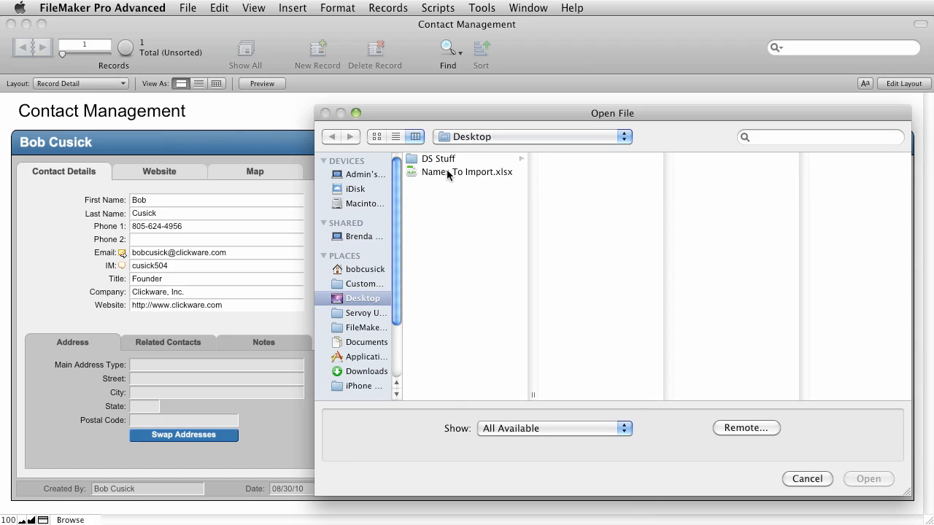
pyautogui.click(468, 172)
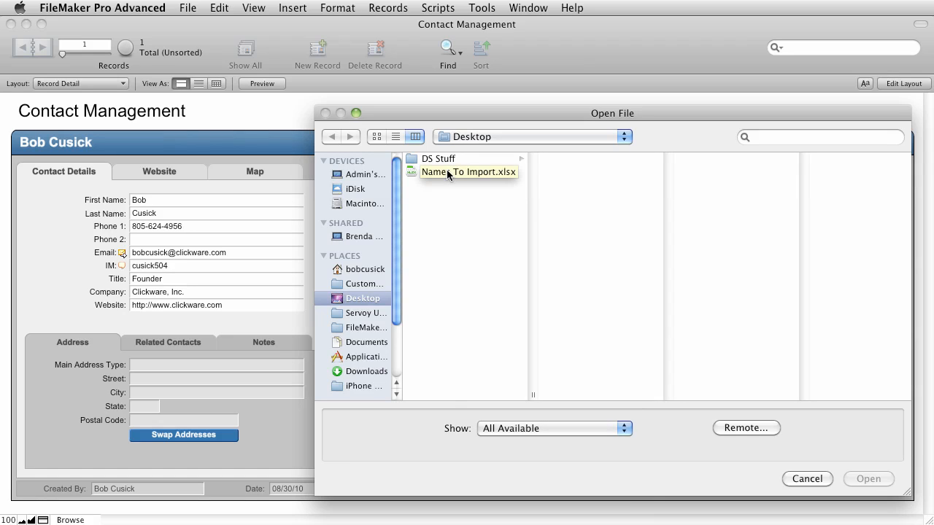
pyautogui.click(469, 171)
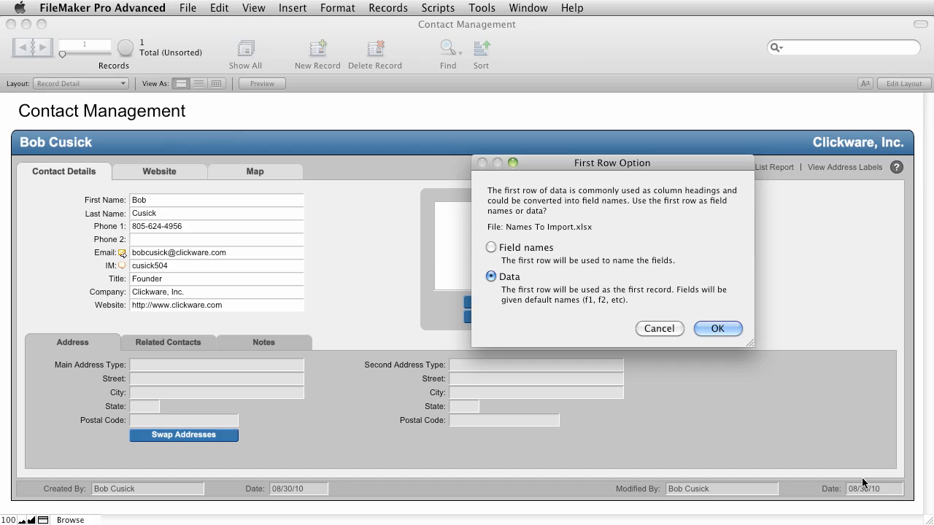
pyautogui.moveTo(512, 237)
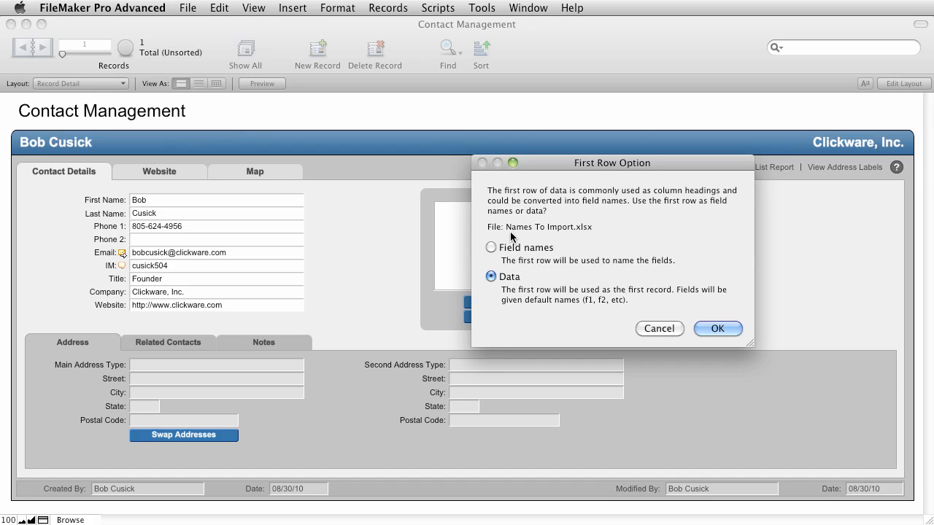
# Use the spreadsheet's first row as field names in the First Row Option dialog.
pyautogui.click(491, 248)
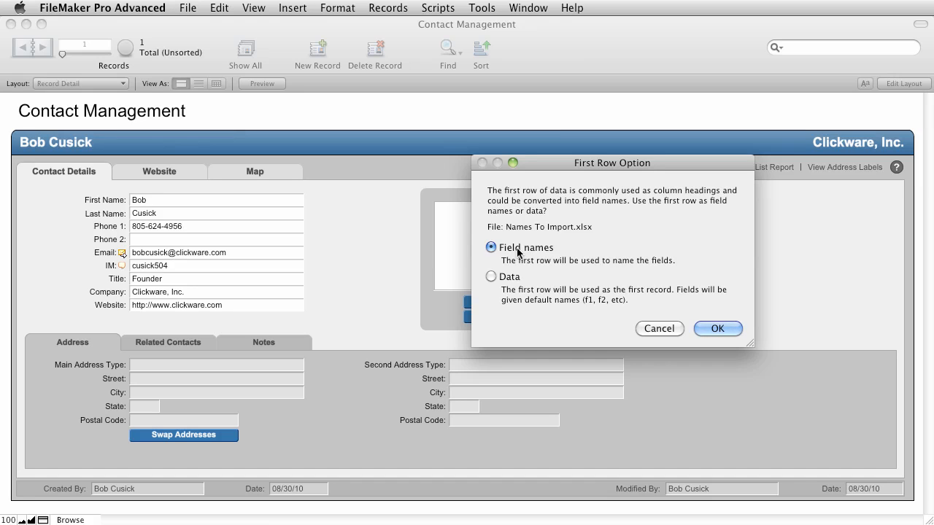
pyautogui.moveTo(708, 293)
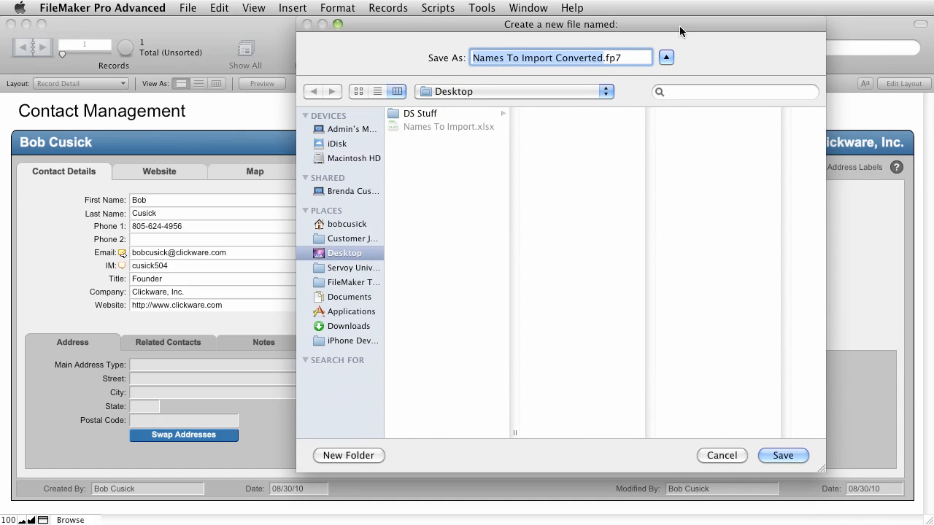
pyautogui.moveTo(726, 276)
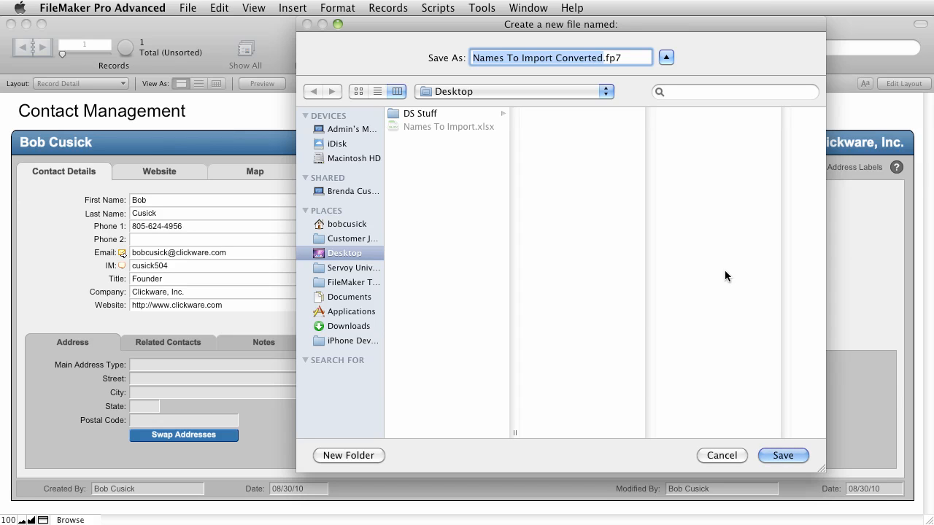
# Save the converted file on the Desktop as Names To Import Converted.fp7.
pyautogui.click(783, 455)
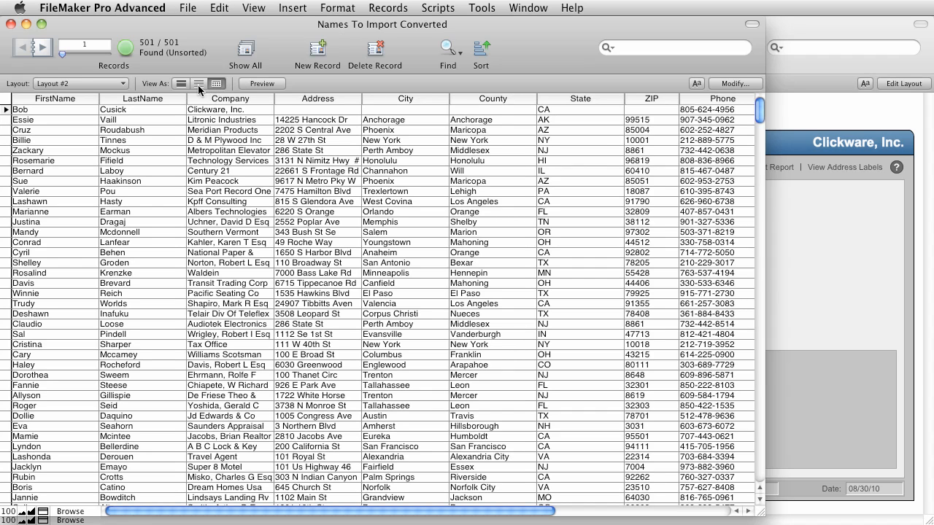
# View the 501 converted records as list and form, then close Names To Import Converted.
pyautogui.click(198, 84)
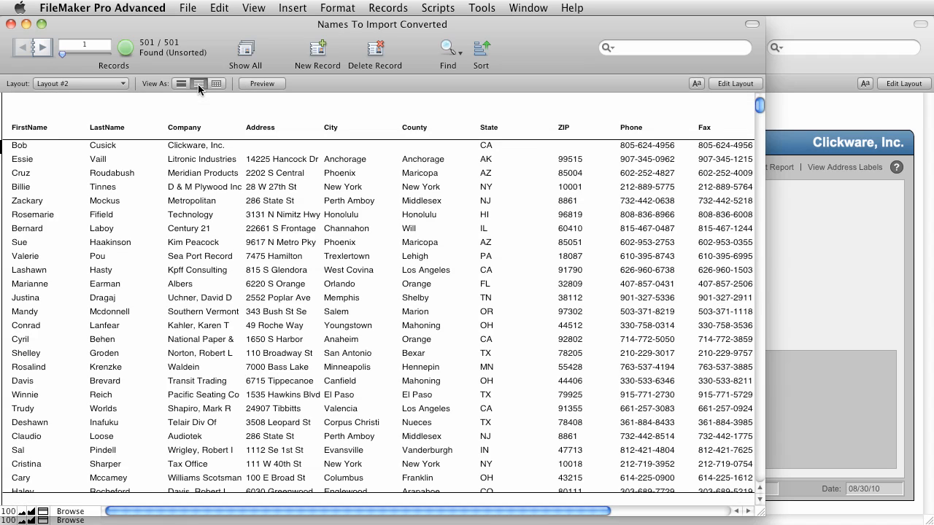
pyautogui.click(181, 83)
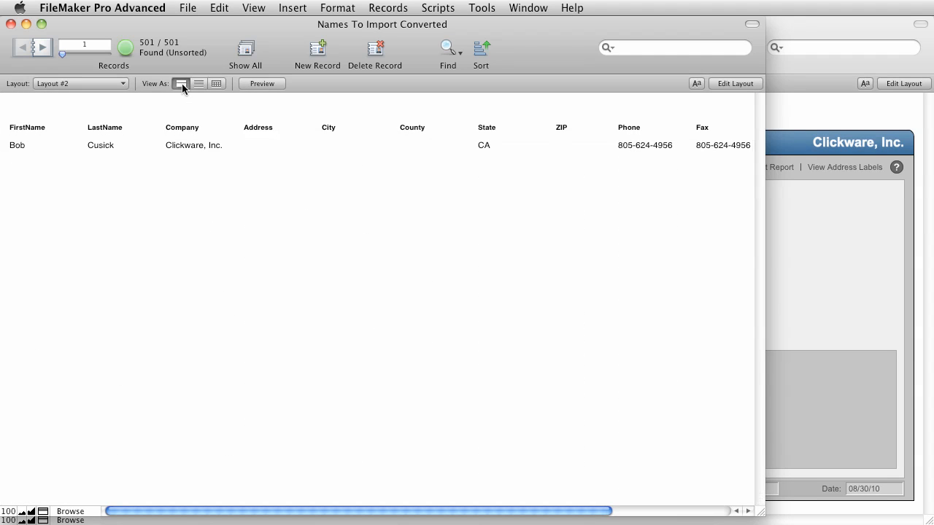
pyautogui.moveTo(181, 83)
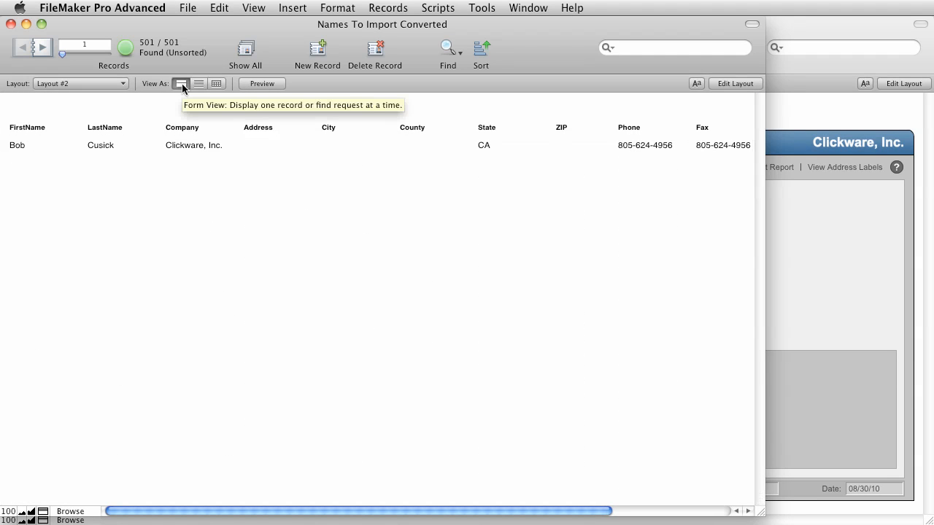
pyautogui.click(199, 83)
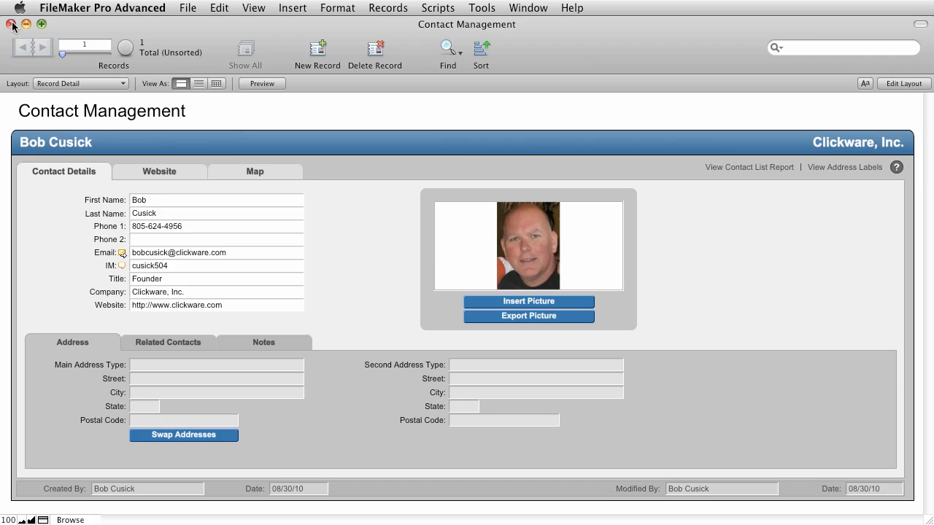
pyautogui.moveTo(308, 509)
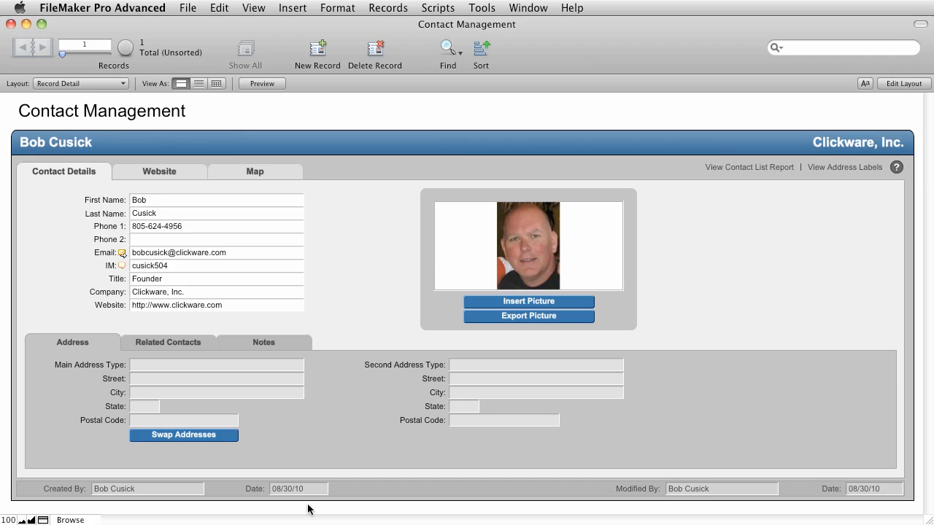
# Bring up the File menu to reach Import Records for Contact Management.
pyautogui.click(187, 8)
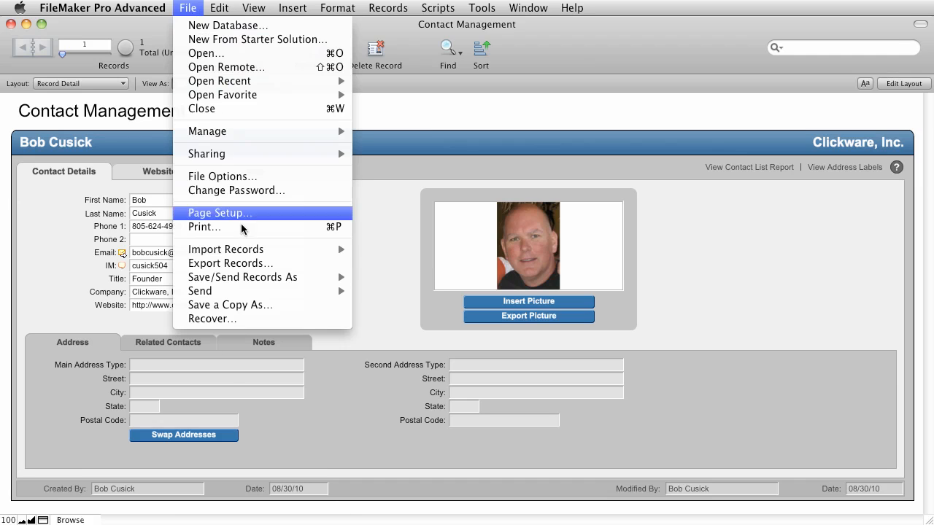
pyautogui.moveTo(225, 249)
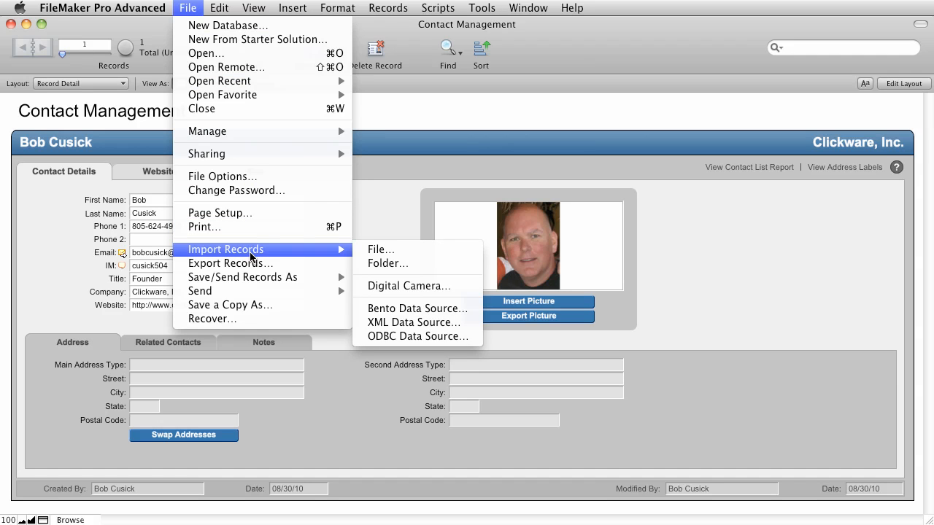
pyautogui.moveTo(380, 249)
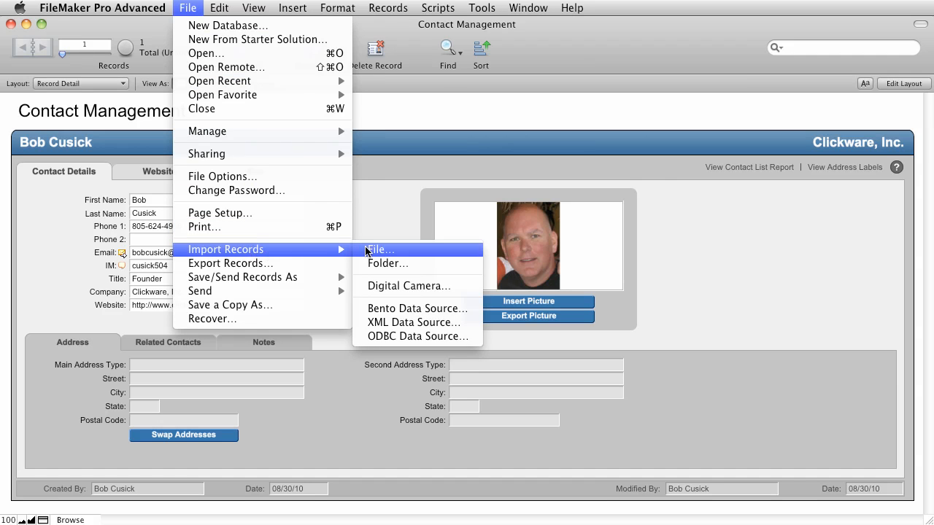
# Import records from a file, showing All Available, and pick Names To Import.xlsx.
pyautogui.click(378, 249)
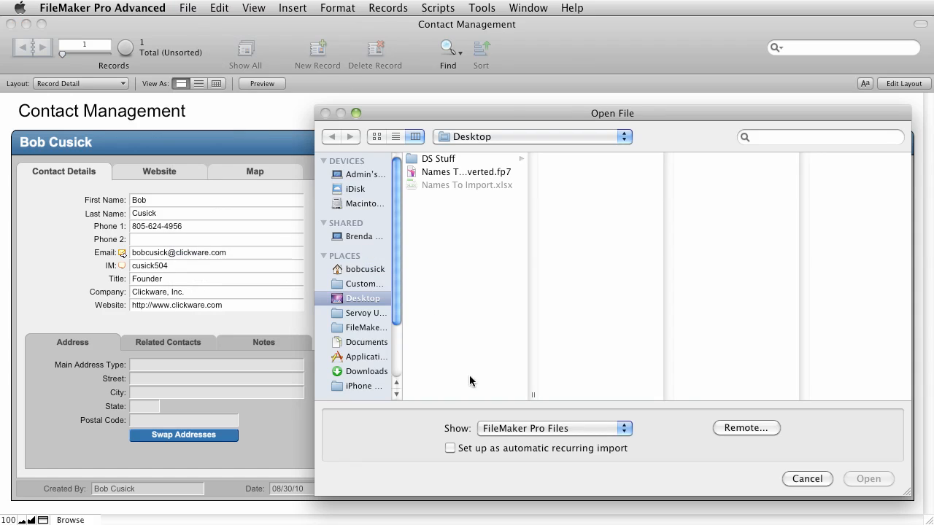
pyautogui.click(553, 428)
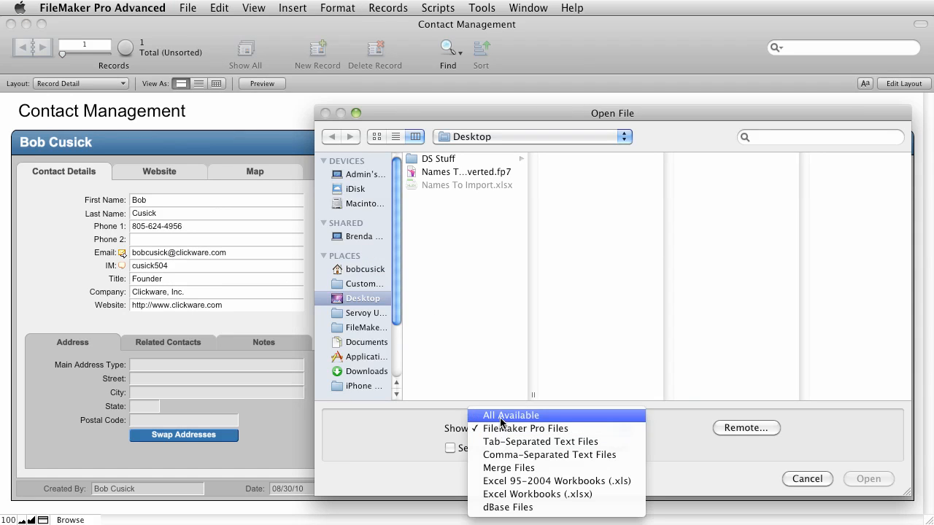
pyautogui.click(511, 416)
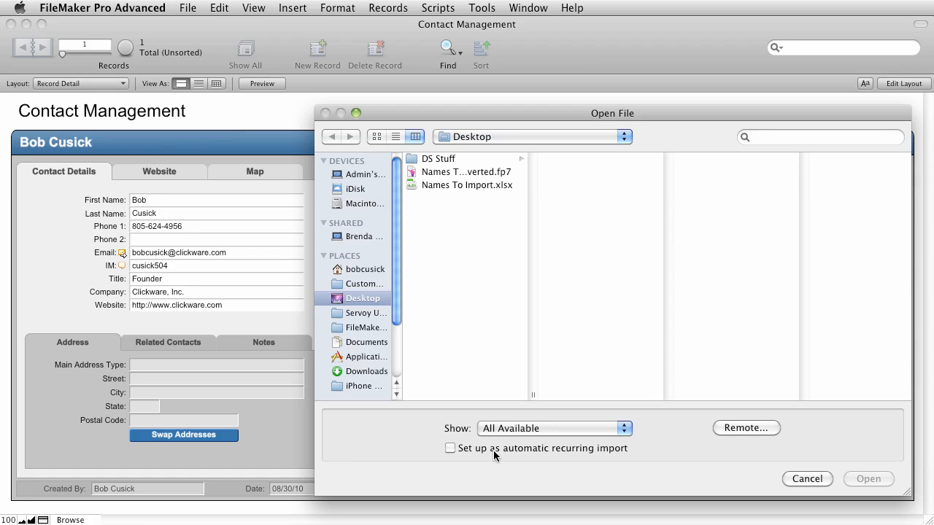
pyautogui.moveTo(435, 194)
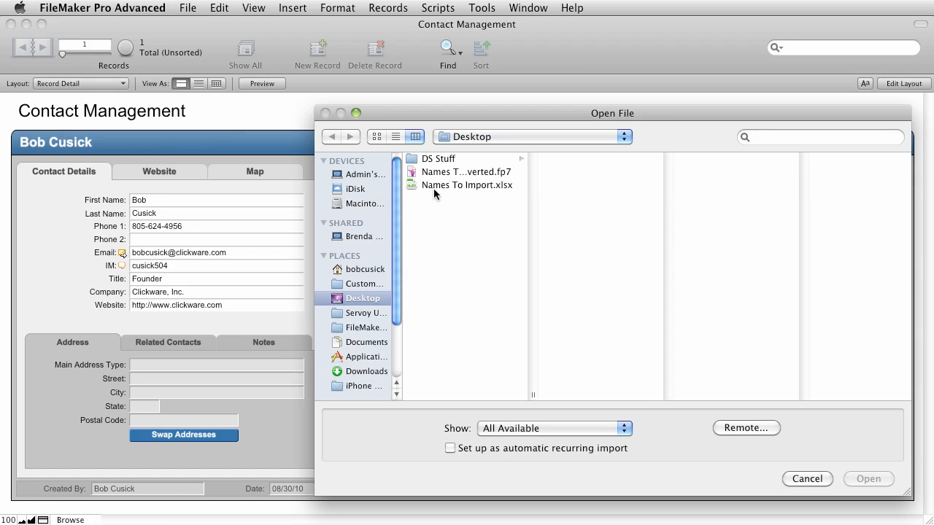
pyautogui.click(467, 184)
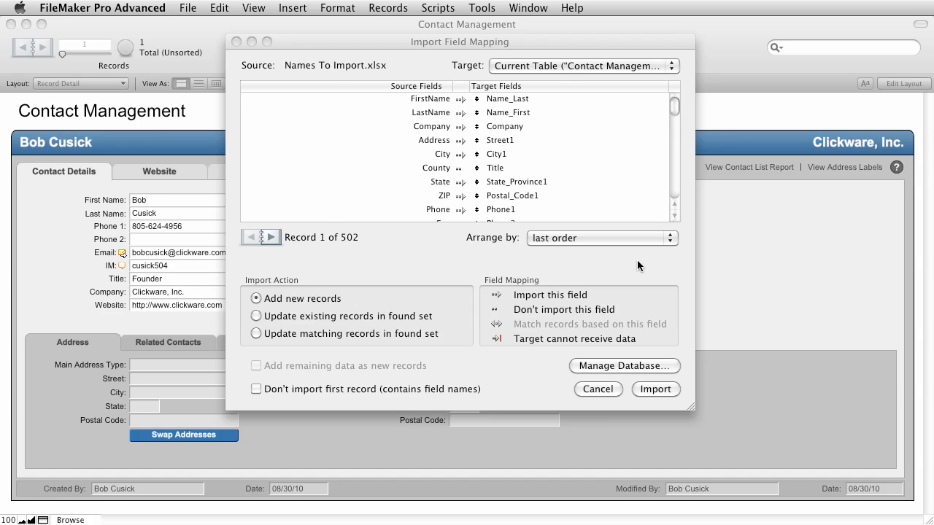
# Keep Contact Management as target and map FirstName to Name_First, LastName to Name_Last.
pyautogui.click(582, 66)
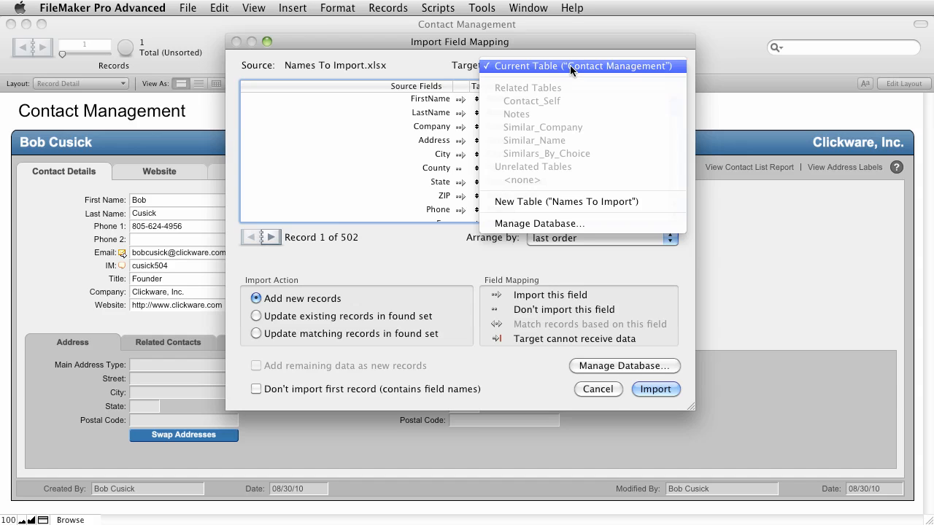
pyautogui.click(578, 66)
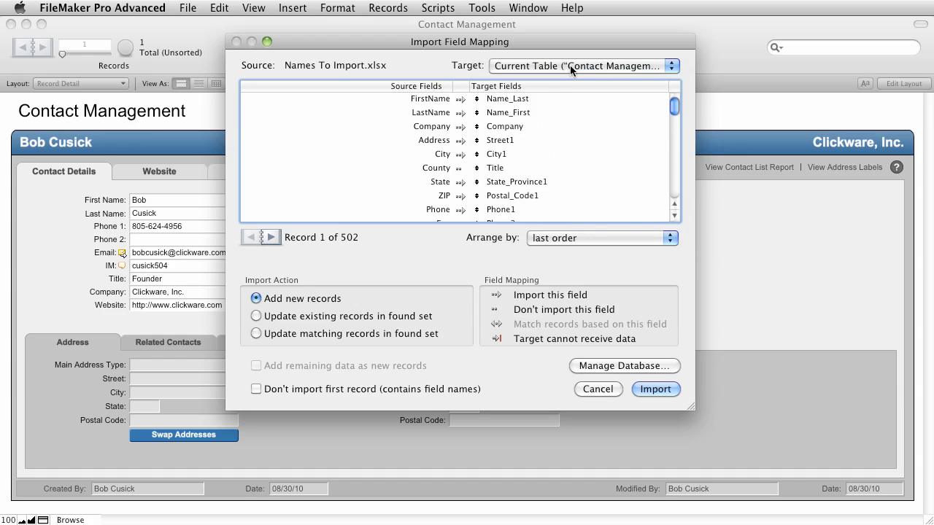
pyautogui.moveTo(449, 106)
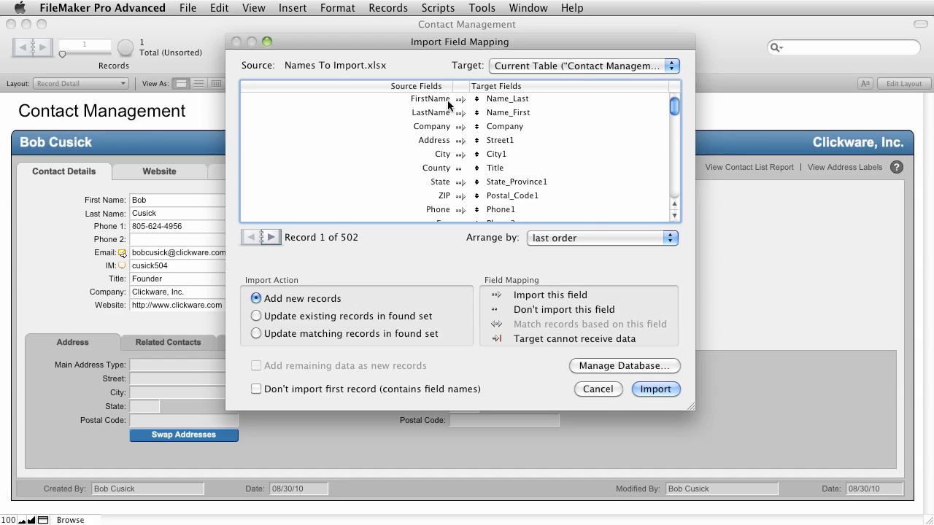
pyautogui.moveTo(496, 106)
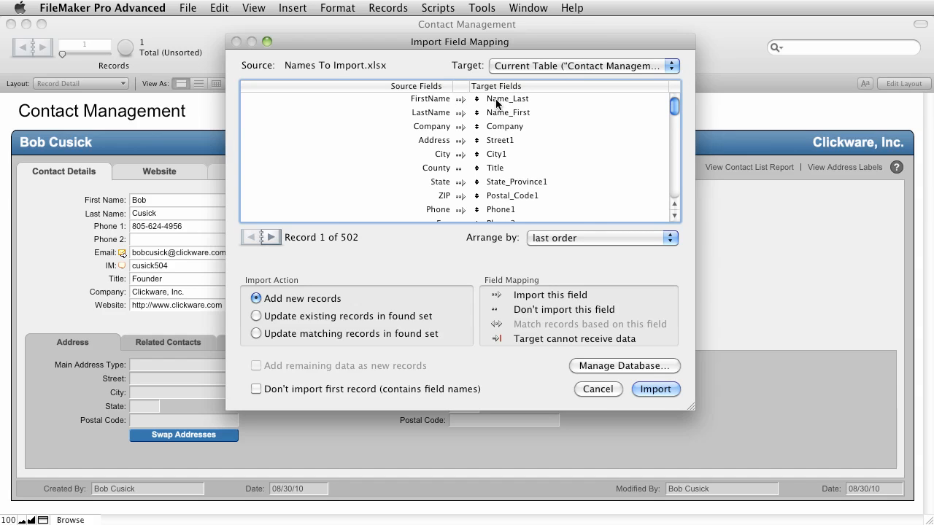
pyautogui.click(452, 98)
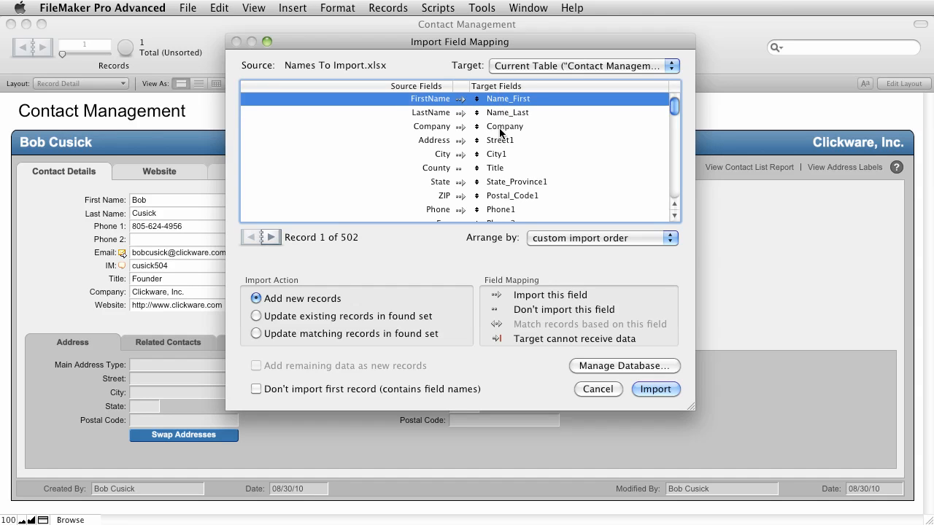
pyautogui.moveTo(499, 145)
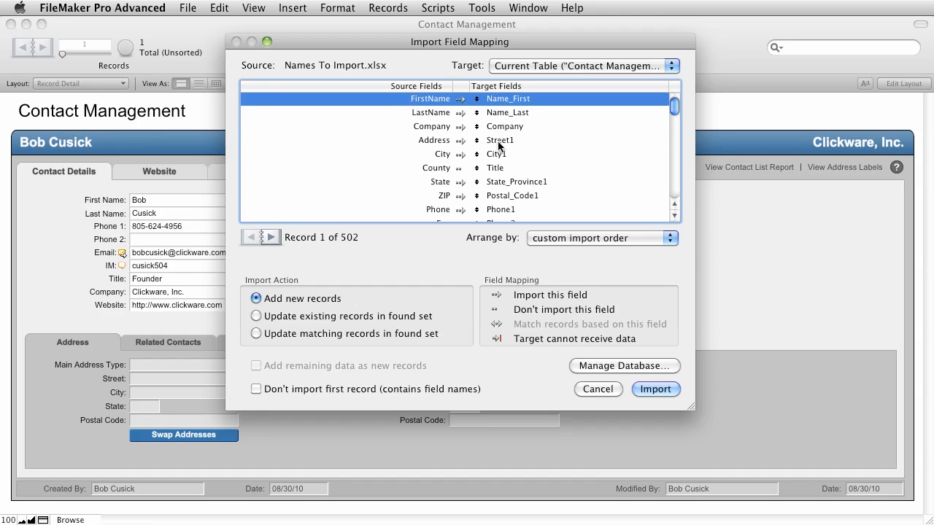
pyautogui.moveTo(515, 157)
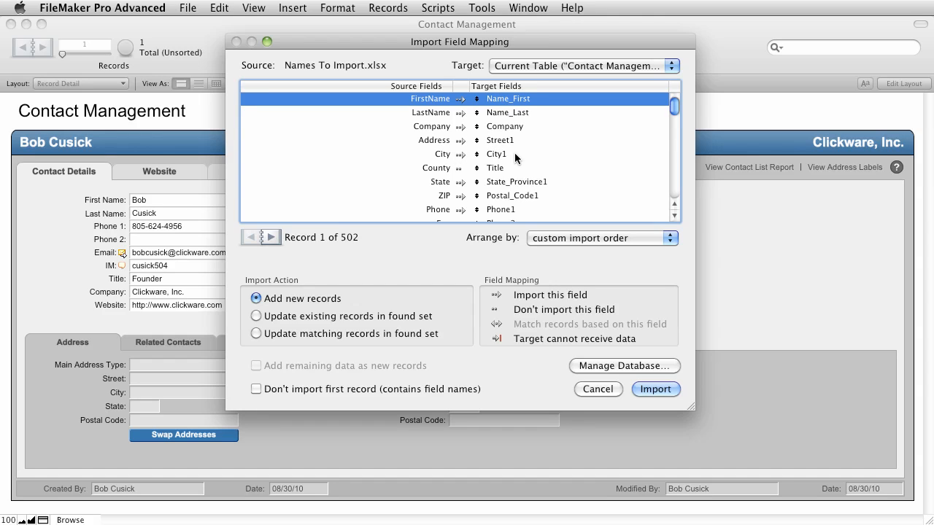
pyautogui.moveTo(675, 235)
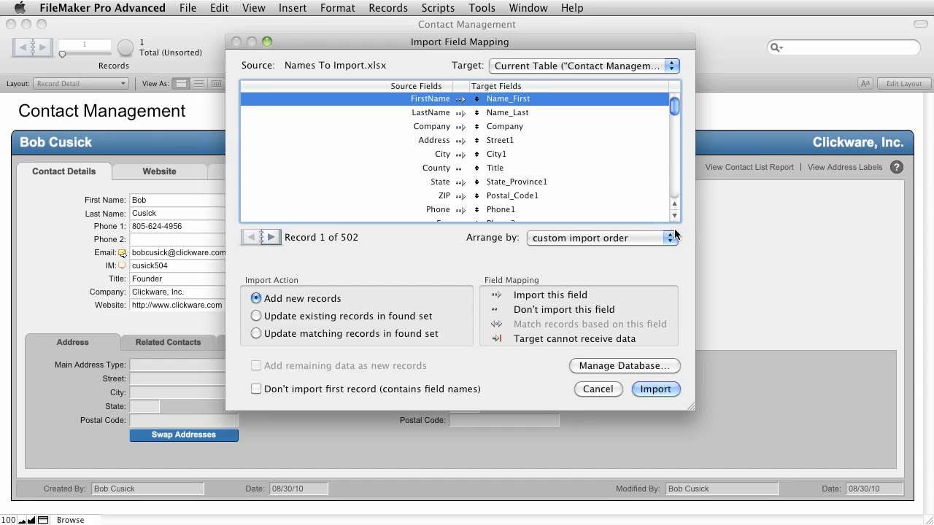
pyautogui.scroll(-3)
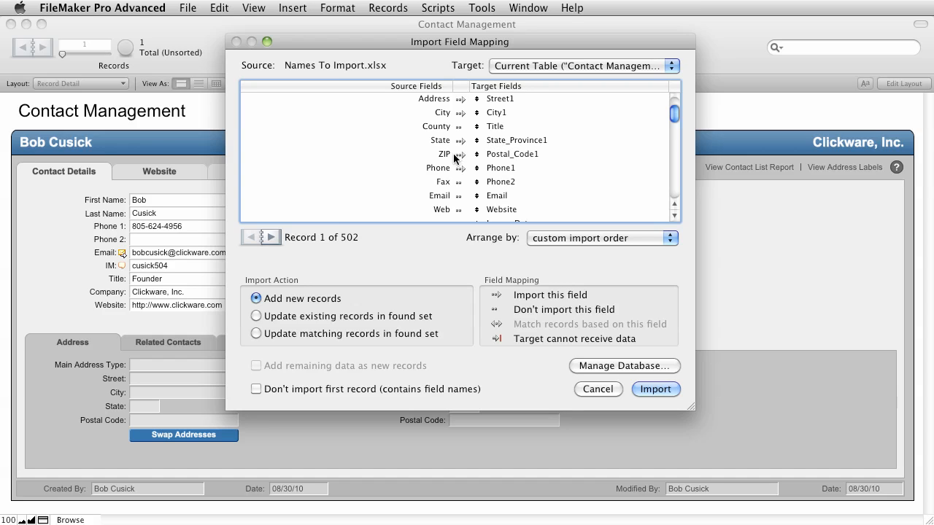
pyautogui.moveTo(505, 175)
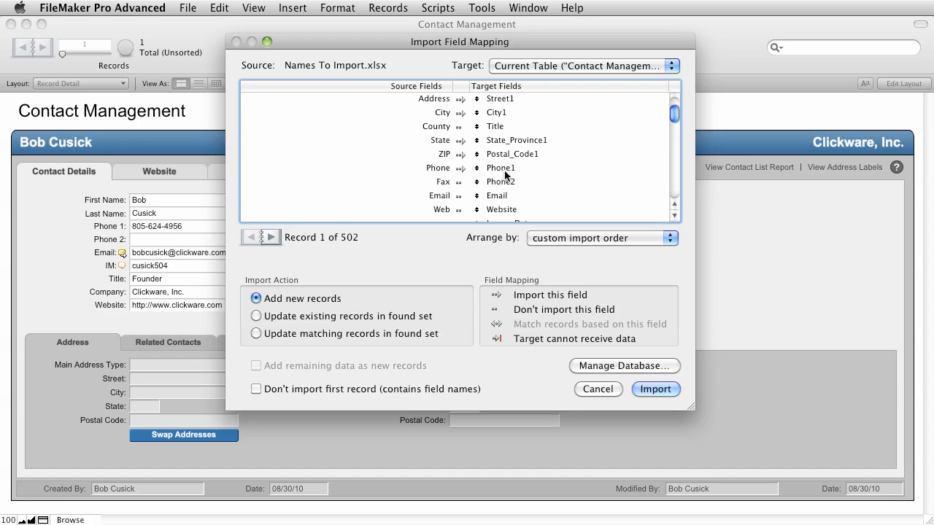
pyautogui.moveTo(496, 184)
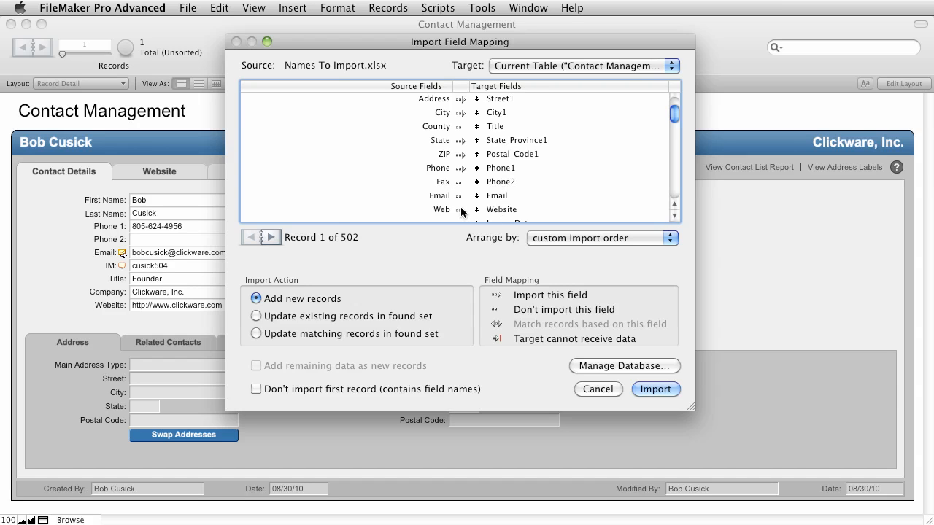
pyautogui.moveTo(451, 186)
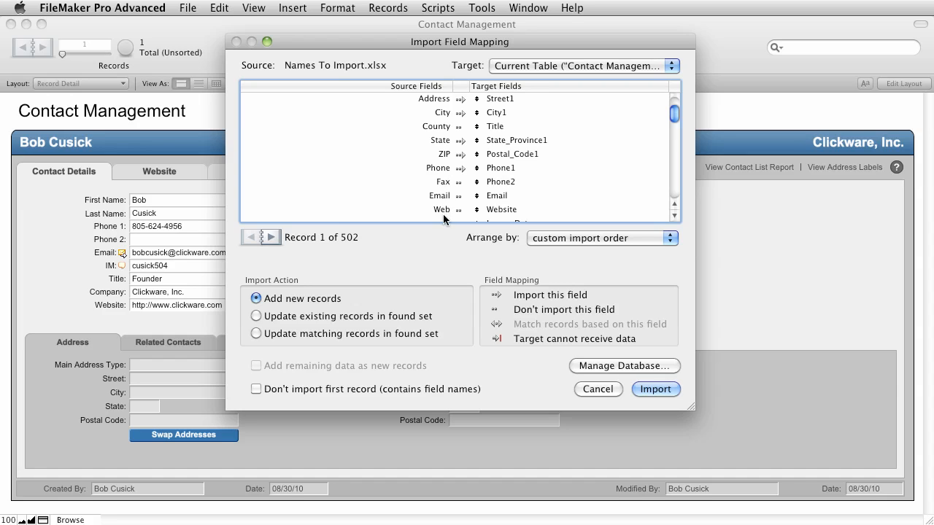
pyautogui.moveTo(496, 318)
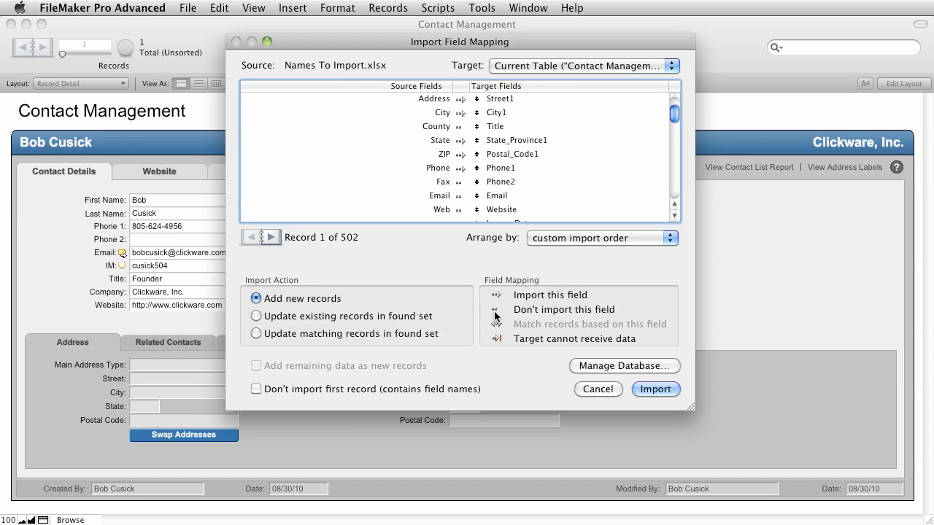
# Map Fax to Phone2, Email to Email, Web to Website, and preview rows up to record 7.
pyautogui.click(460, 182)
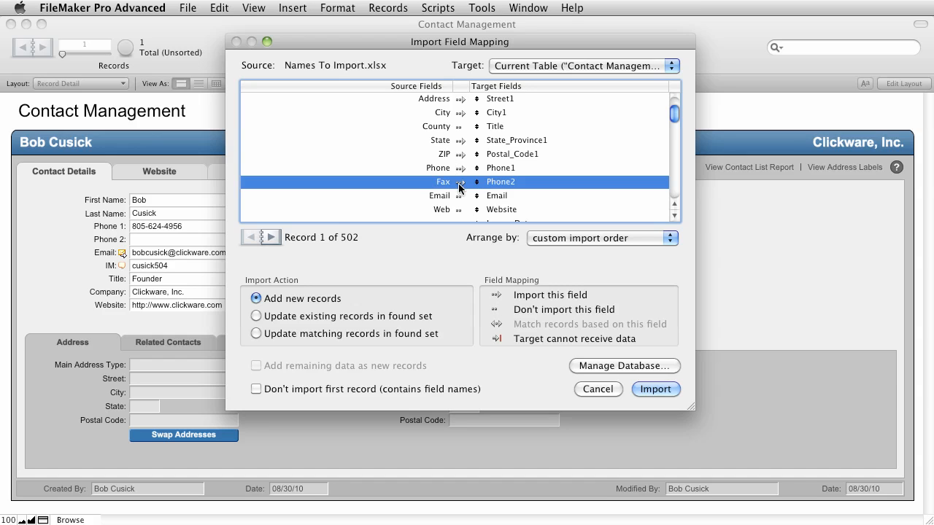
pyautogui.click(439, 196)
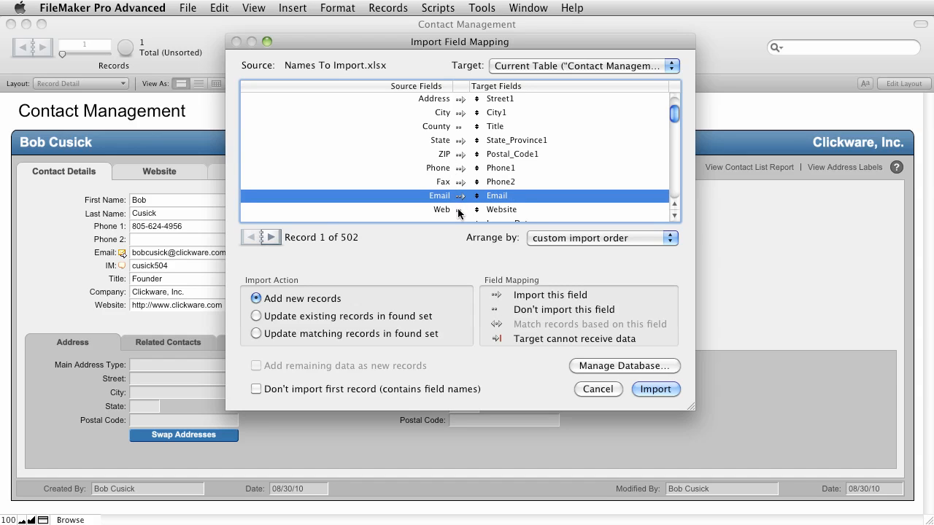
pyautogui.click(442, 210)
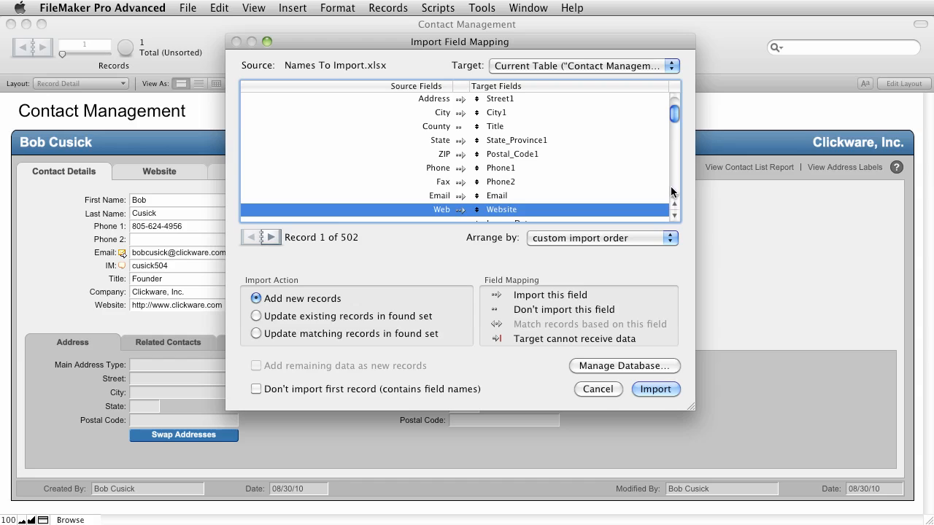
pyautogui.moveTo(265, 248)
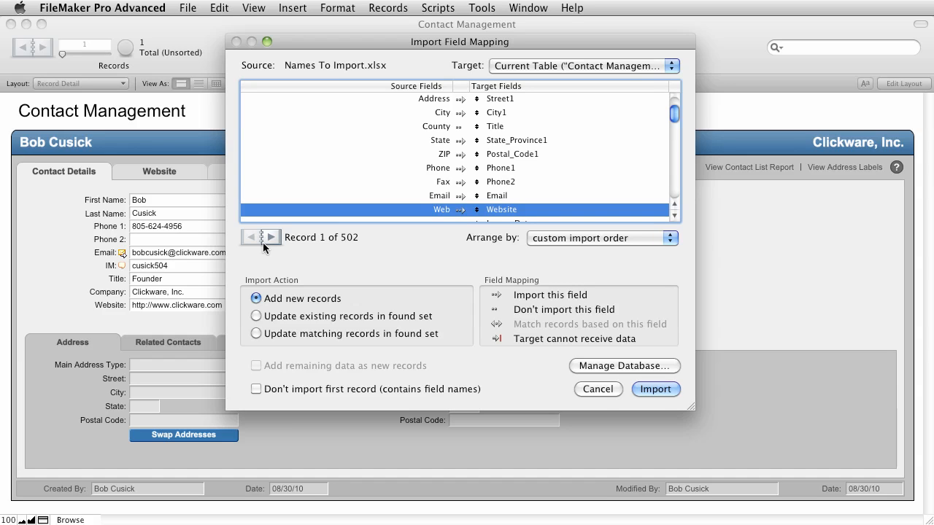
pyautogui.click(271, 237)
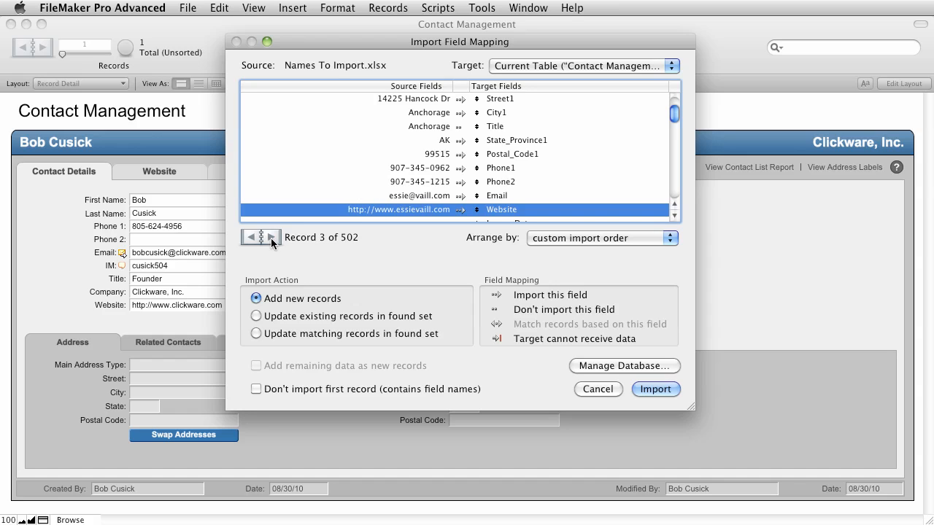
pyautogui.click(271, 238)
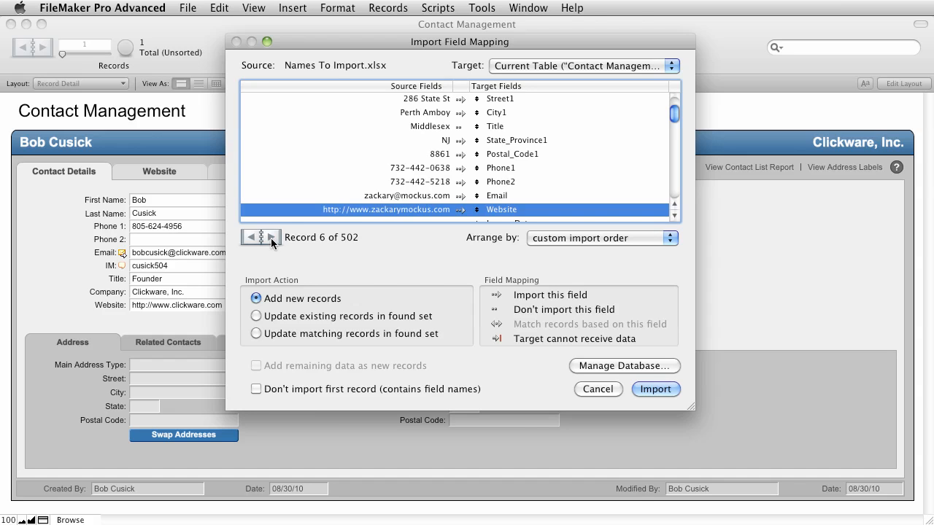
pyautogui.click(272, 238)
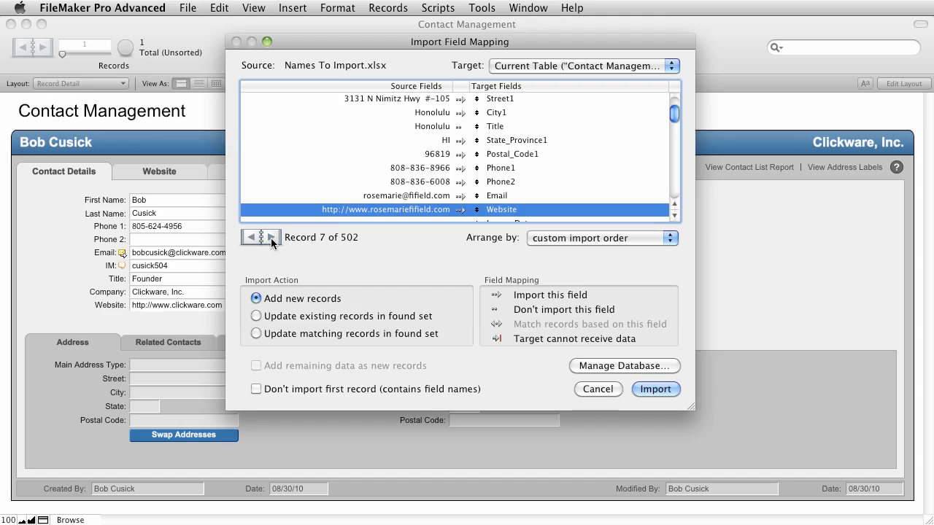
# Set the import to Add new records, skip the first record of field names, and start it.
pyautogui.click(256, 333)
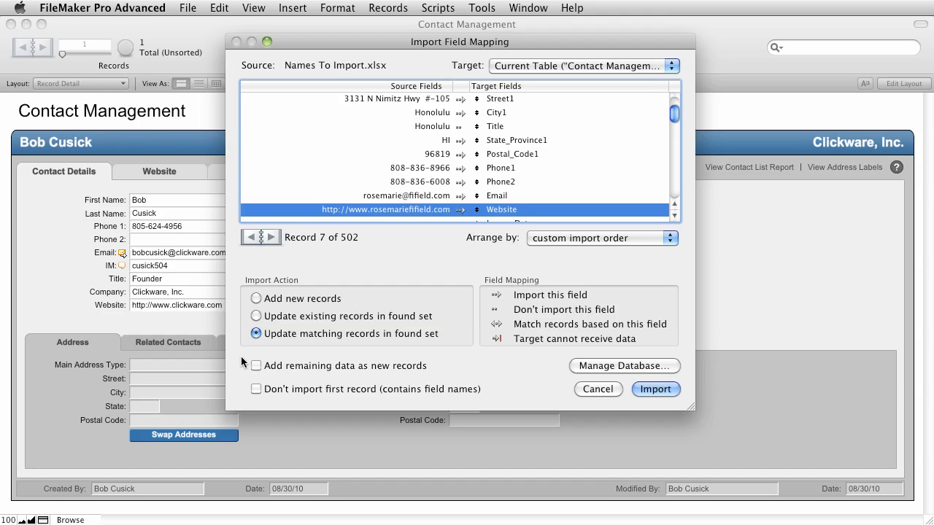
pyautogui.click(256, 365)
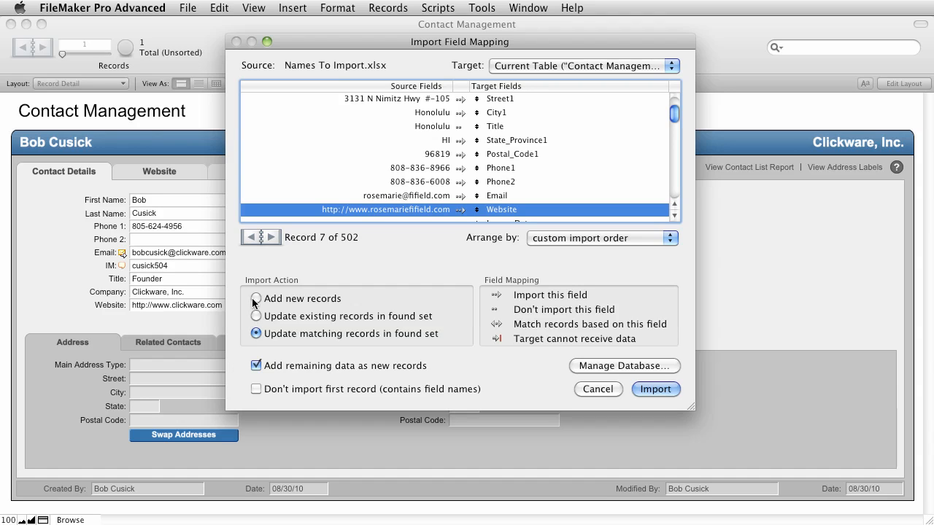
pyautogui.click(256, 299)
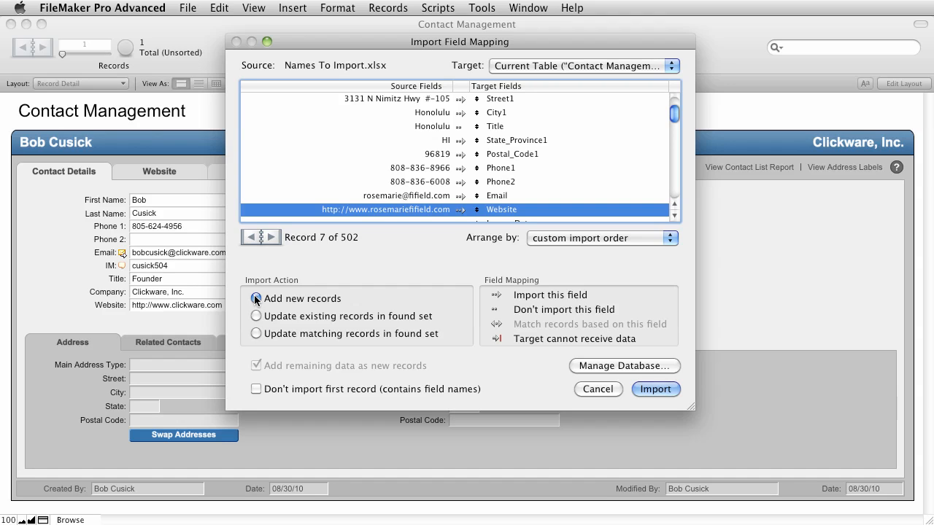
pyautogui.click(256, 299)
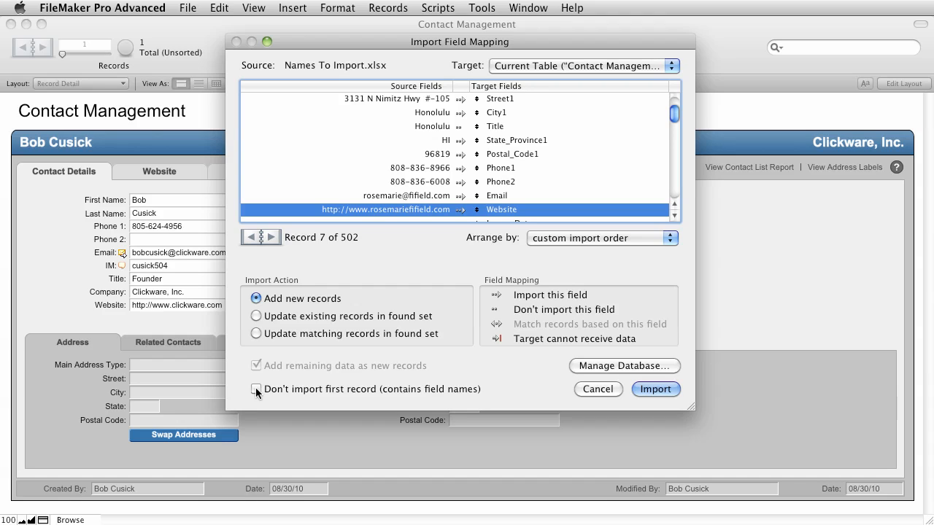
pyautogui.click(256, 389)
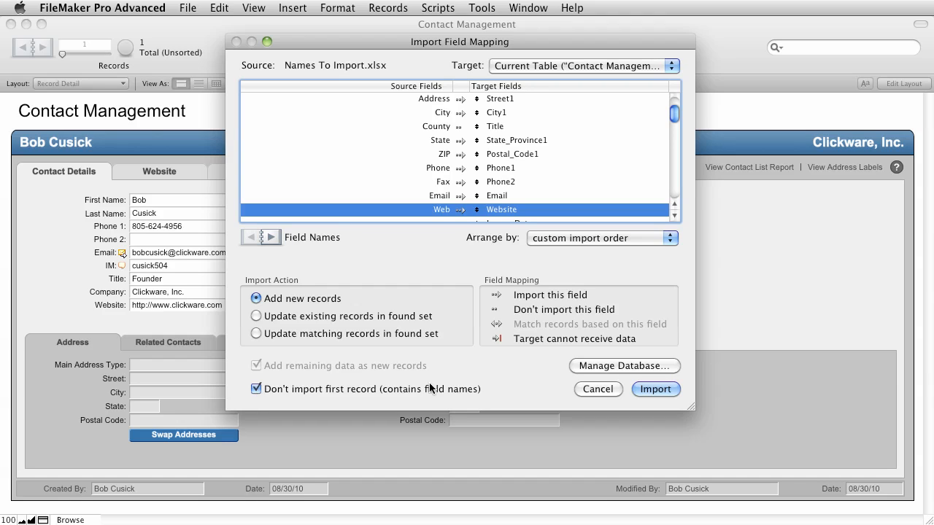
pyautogui.click(654, 389)
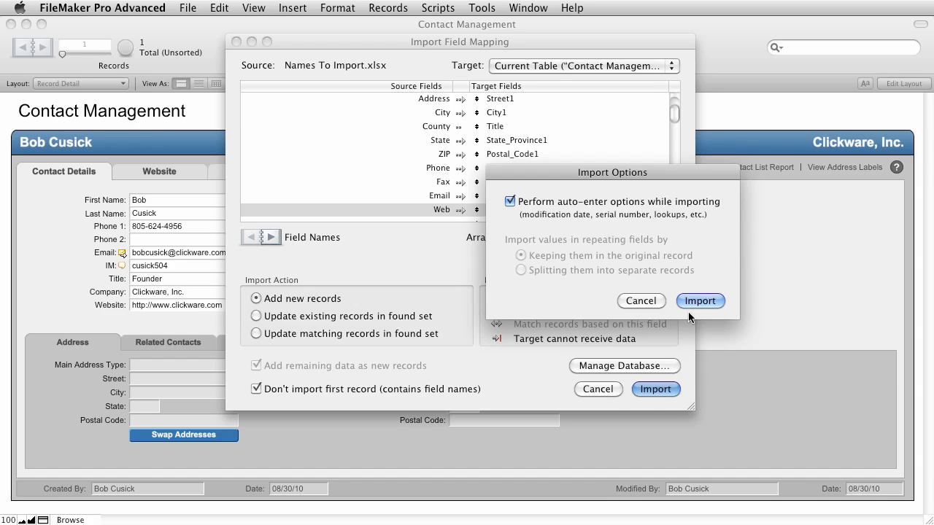
# Run the import with auto-enter options performed, adding 501 records.
pyautogui.click(698, 301)
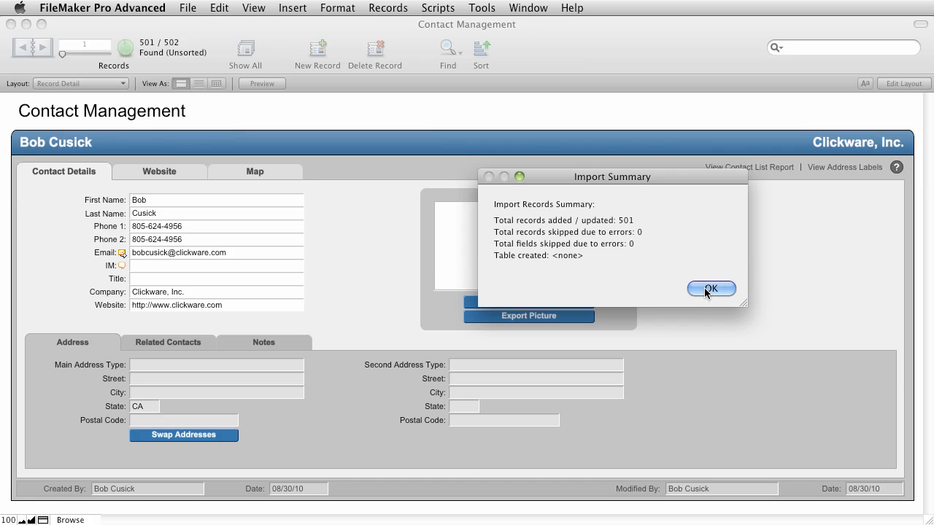
# Dismiss the import summary and show all 502 contact records.
pyautogui.click(710, 288)
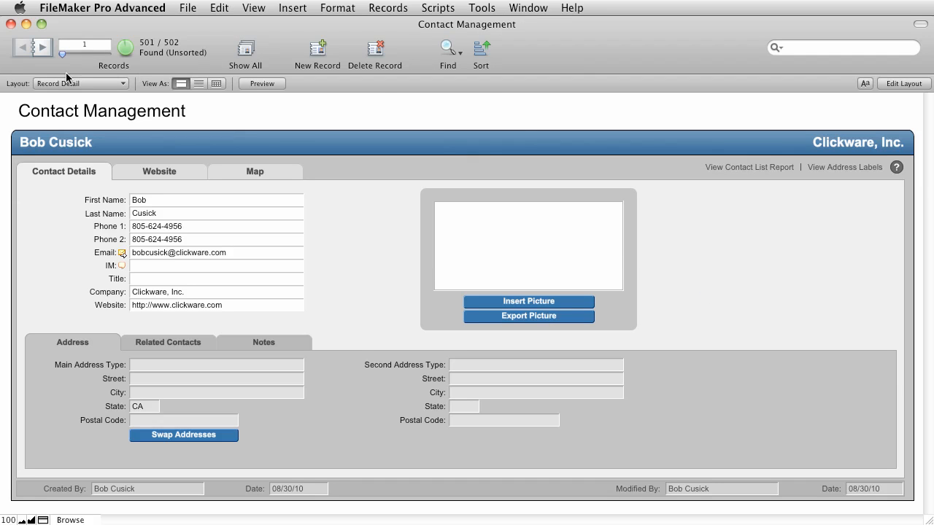
pyautogui.moveTo(173, 51)
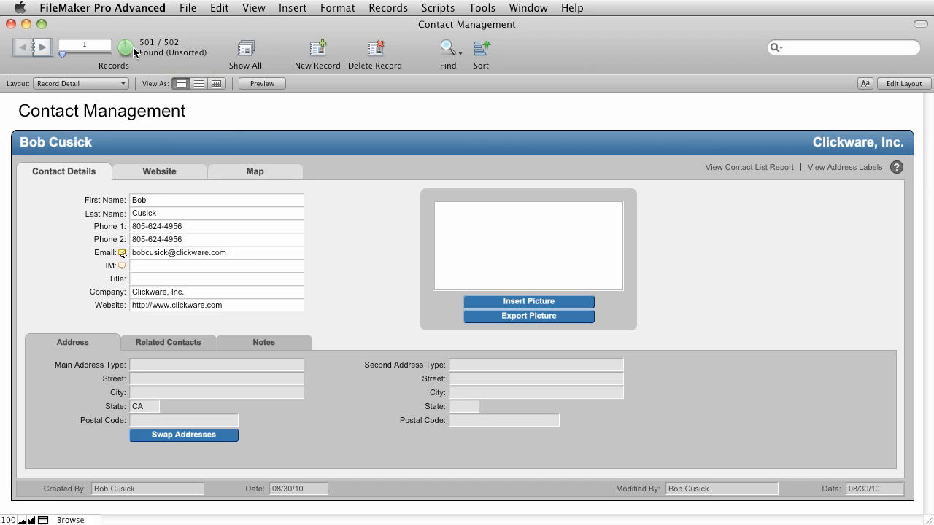
pyautogui.click(24, 47)
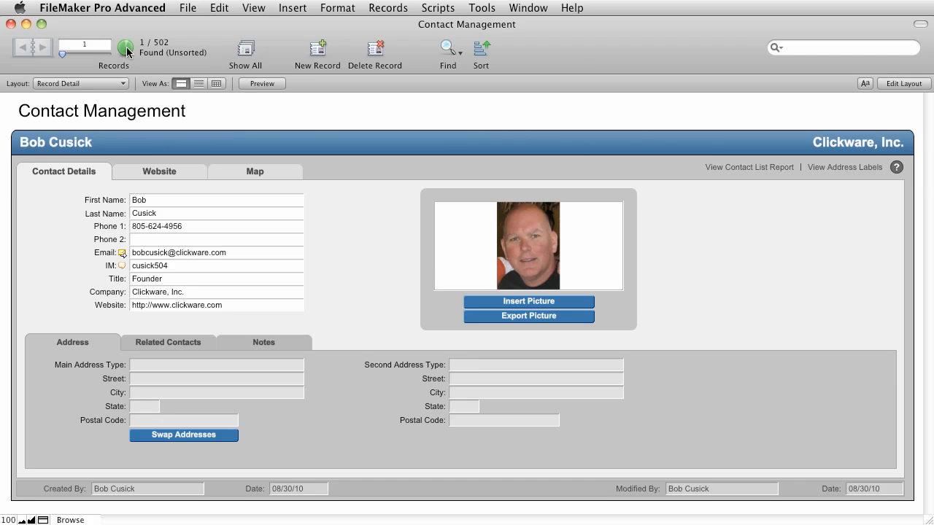
pyautogui.click(42, 47)
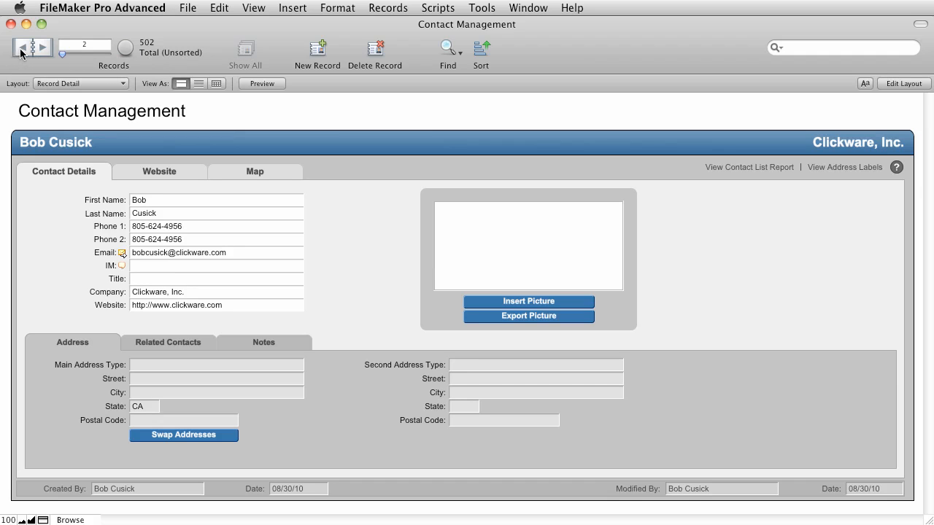
# Flip between records 1 and 2 to compare the Bob Cusick entries with and without a photo.
pyautogui.click(21, 48)
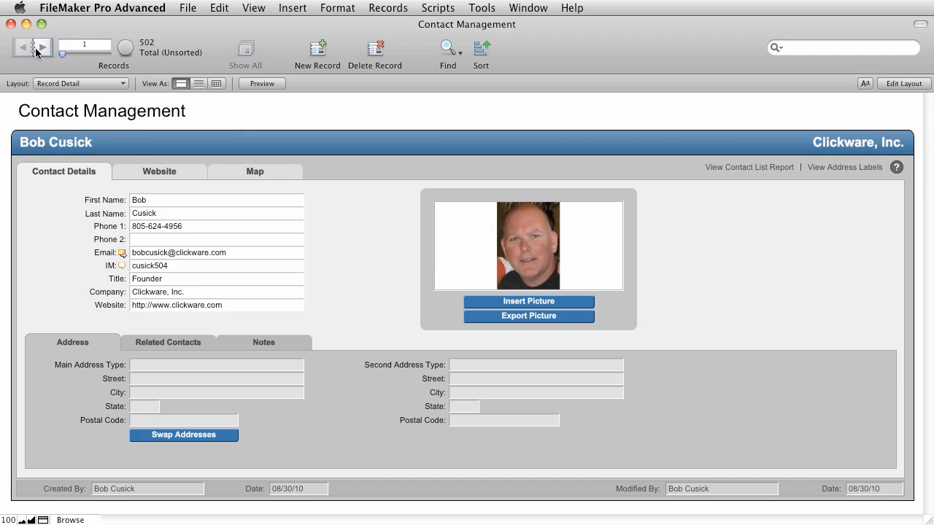
pyautogui.click(42, 47)
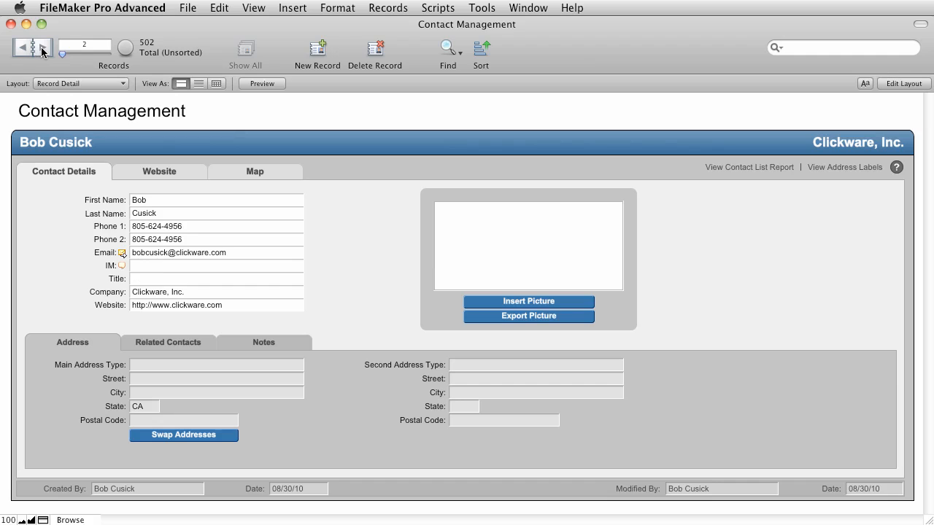
pyautogui.click(22, 48)
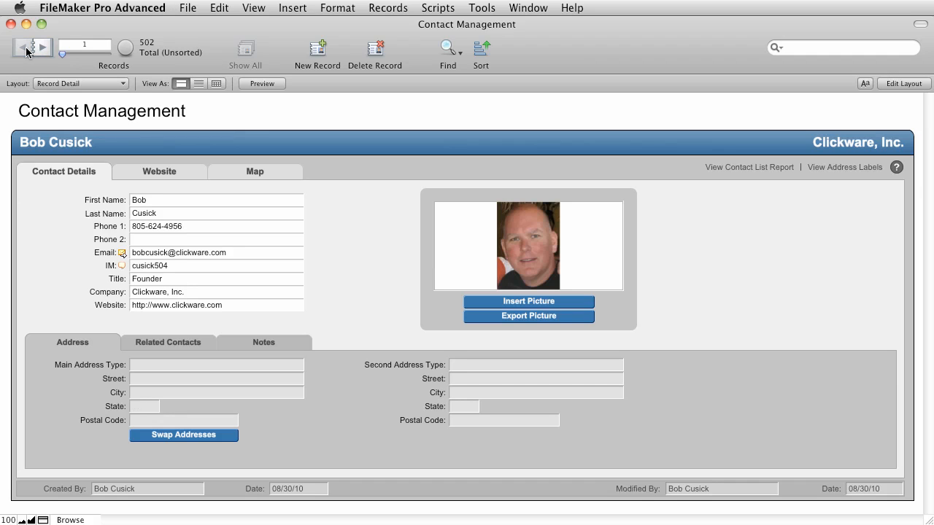
pyautogui.click(43, 47)
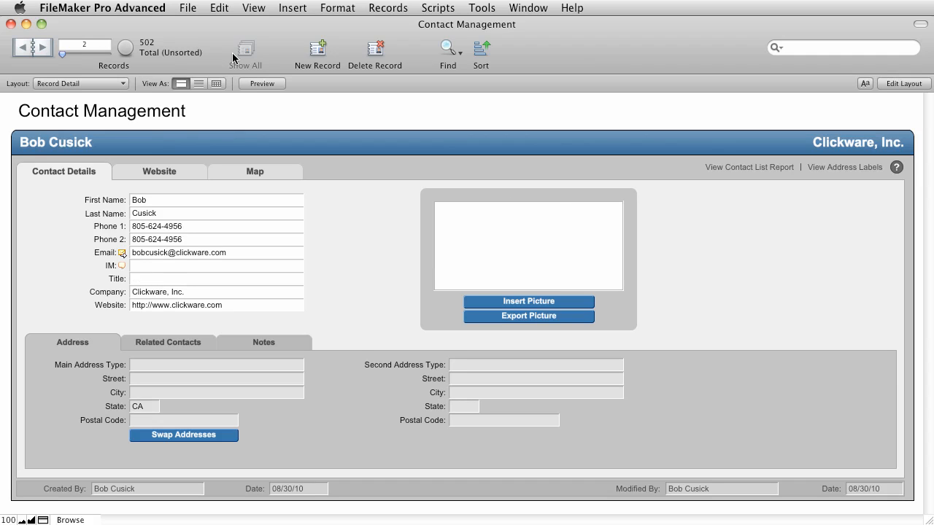
# Find duplicate values (!) on First Name and Last Name, narrowing to the two Bob Cusick records.
pyautogui.click(447, 49)
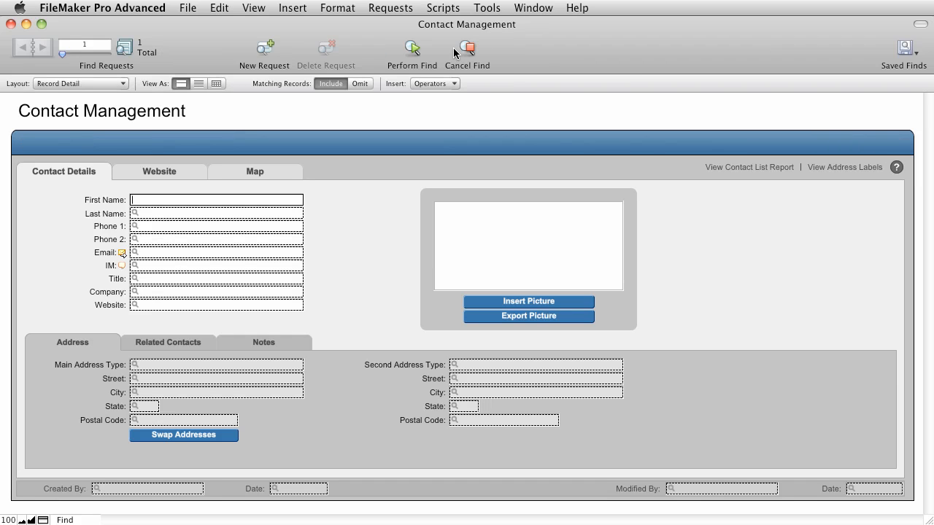
pyautogui.click(435, 83)
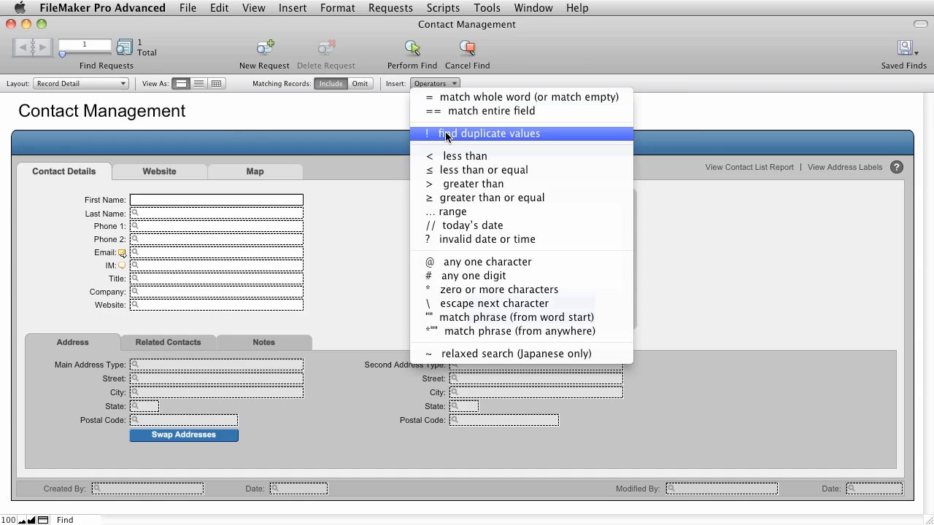
pyautogui.click(489, 133)
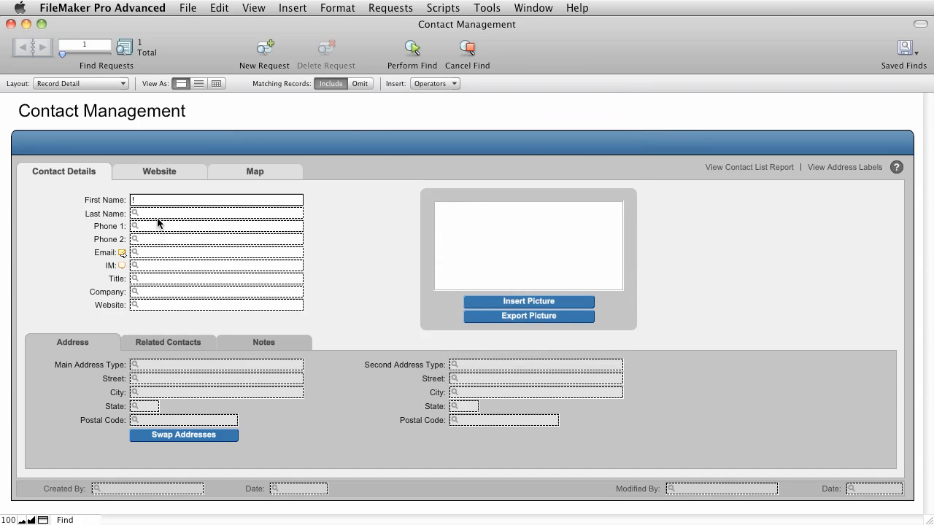
pyautogui.click(216, 214)
pyautogui.write('!')
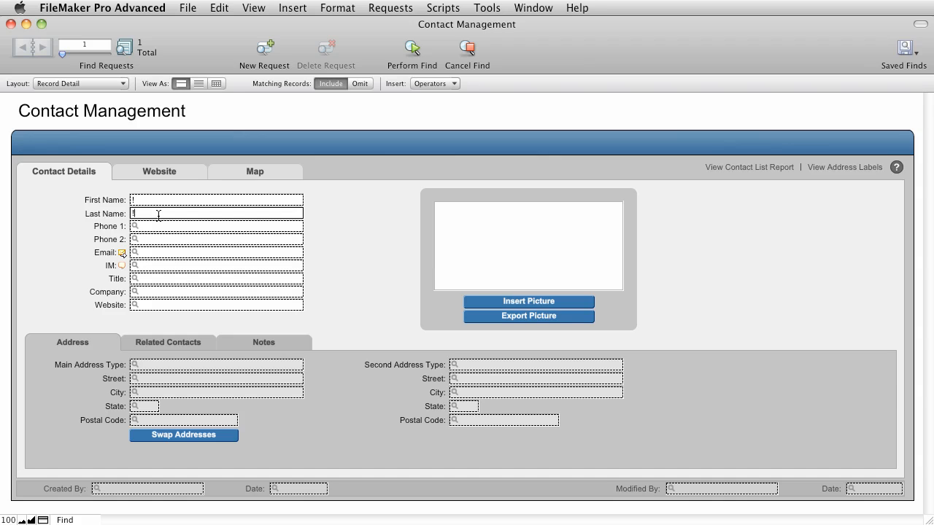
pyautogui.moveTo(418, 161)
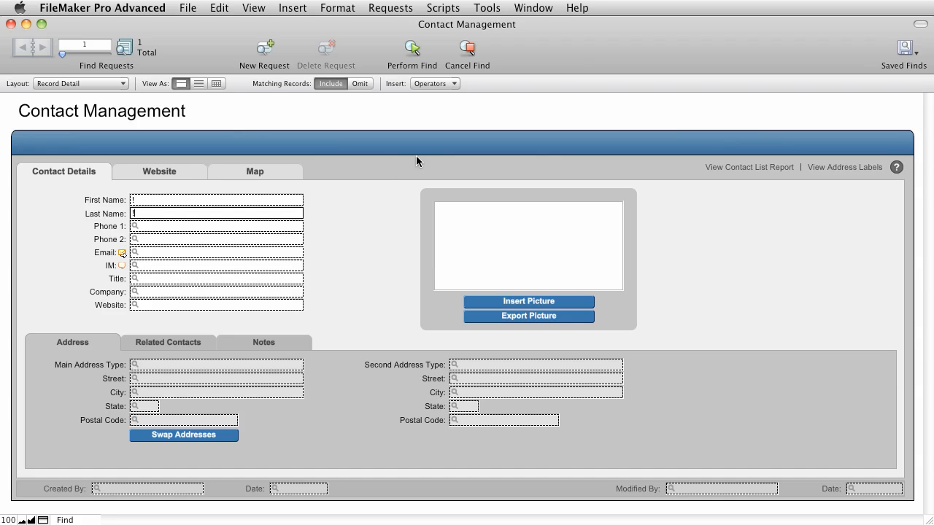
pyautogui.click(411, 47)
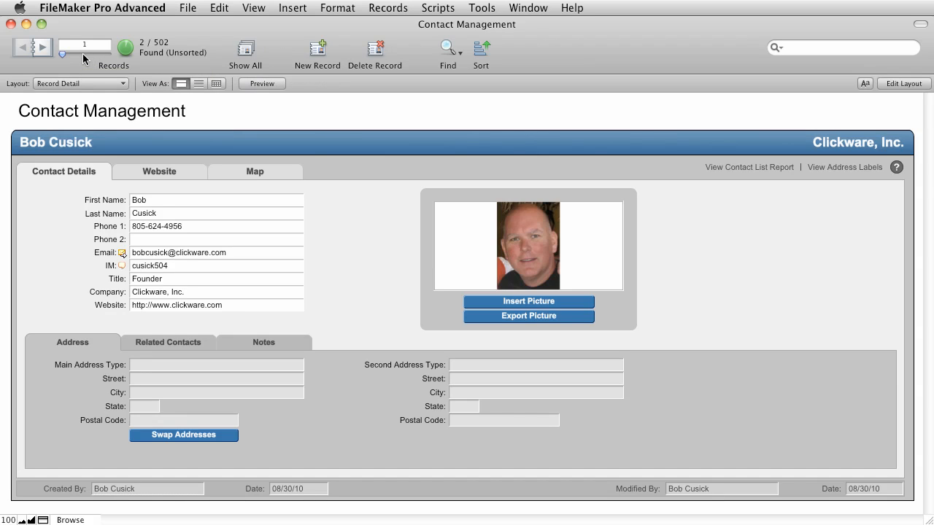
pyautogui.click(42, 46)
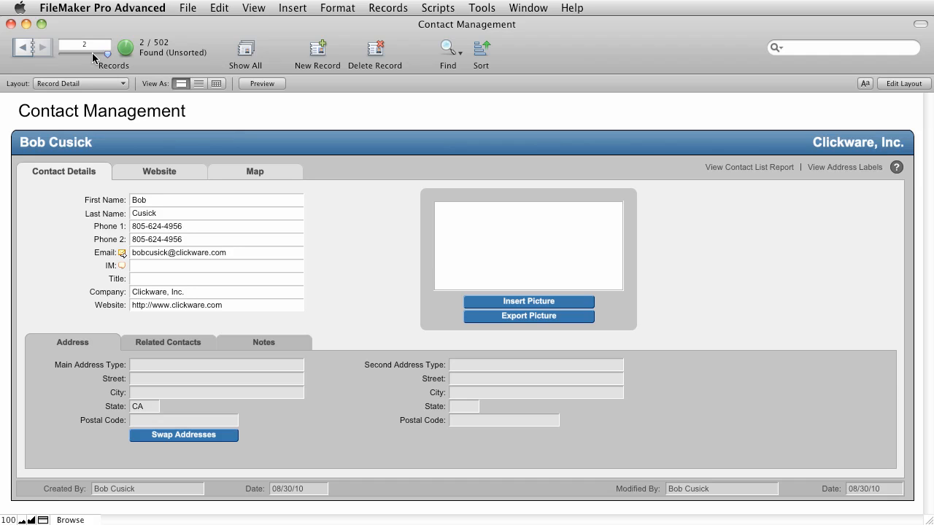
pyautogui.click(387, 8)
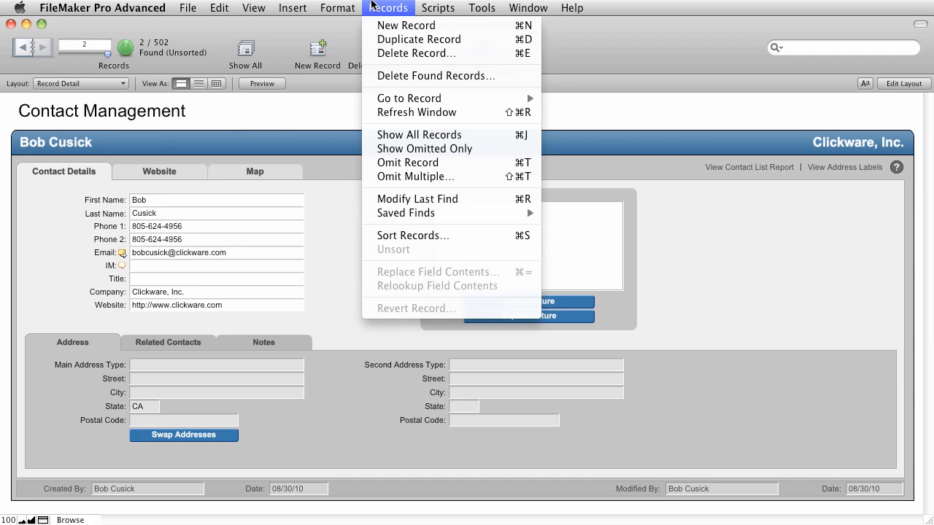
pyautogui.moveTo(416, 53)
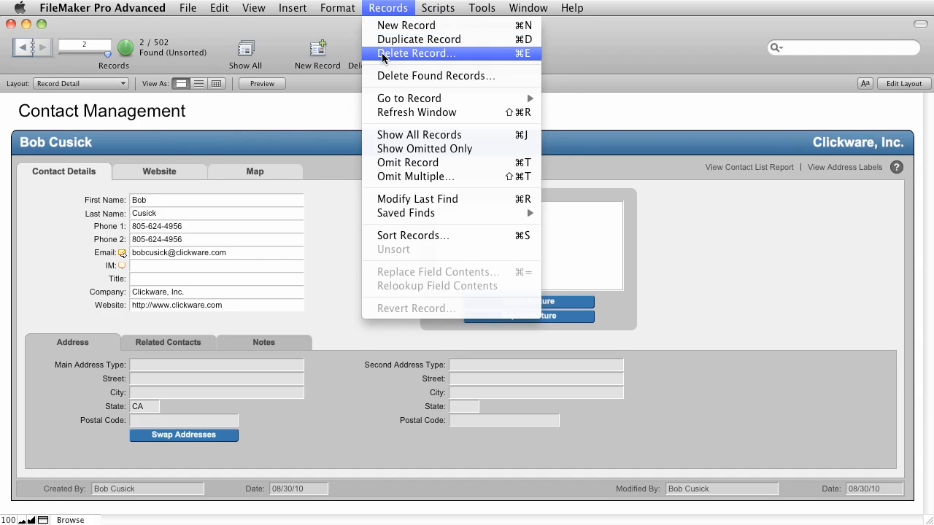
pyautogui.moveTo(373, 59)
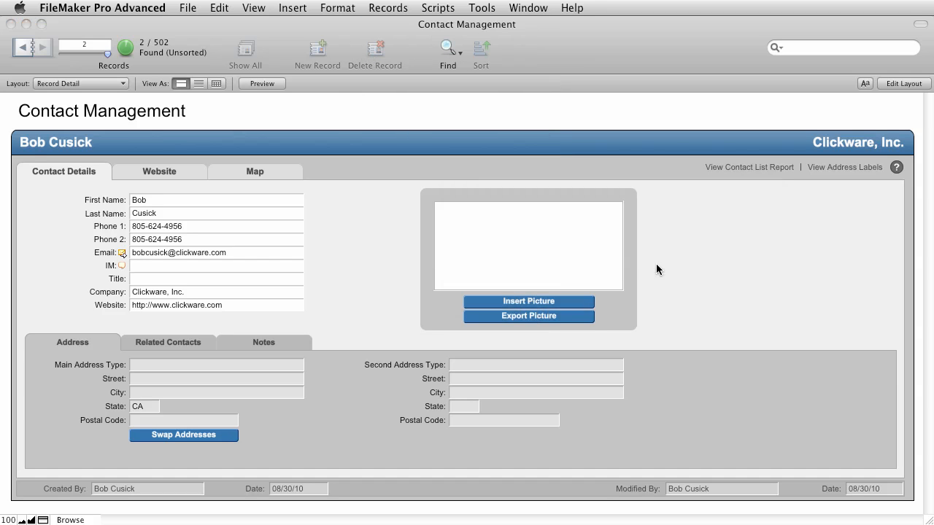
pyautogui.click(23, 47)
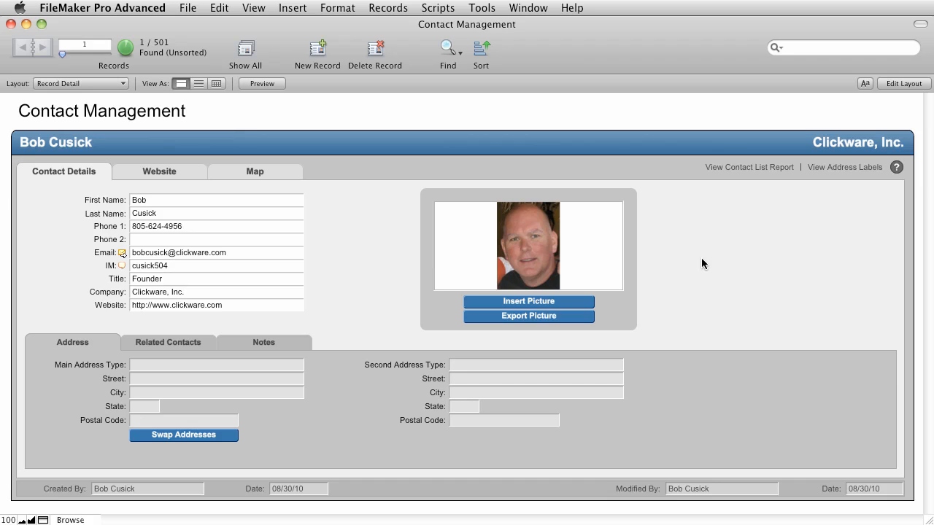
pyautogui.moveTo(397, 86)
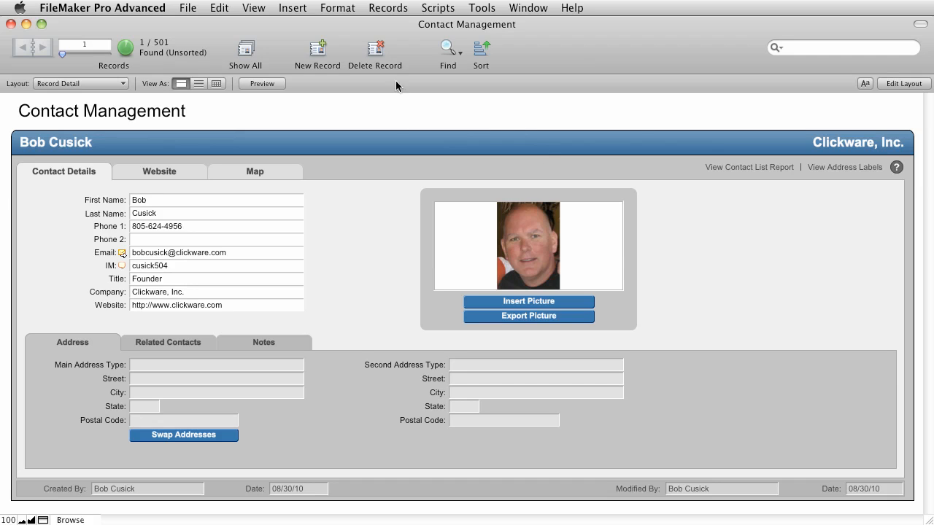
# Show all 501 contact records with the photo Bob Cusick entry remaining.
pyautogui.click(246, 51)
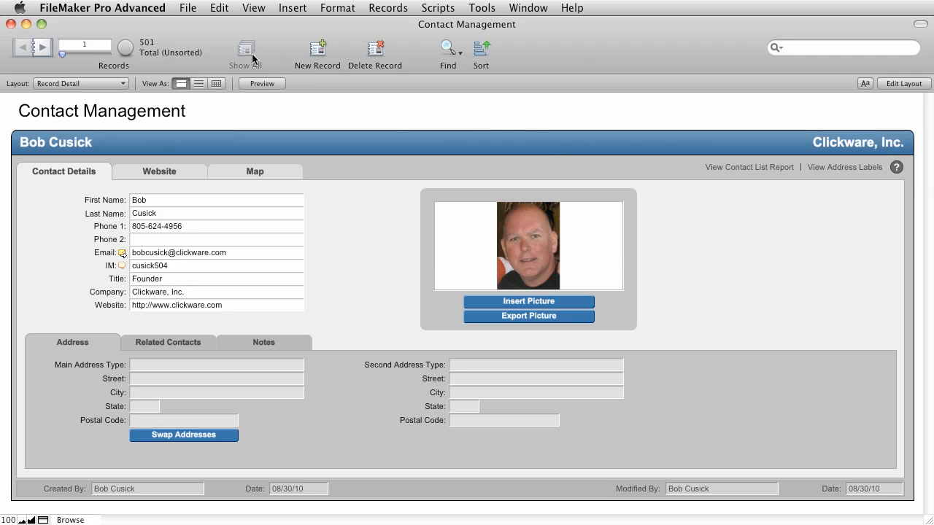
pyautogui.moveTo(358, 114)
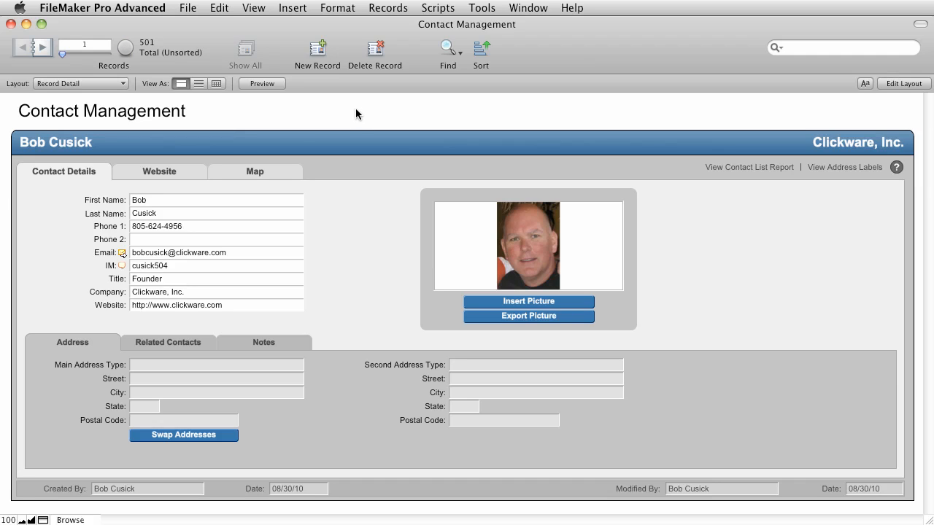
pyautogui.click(187, 8)
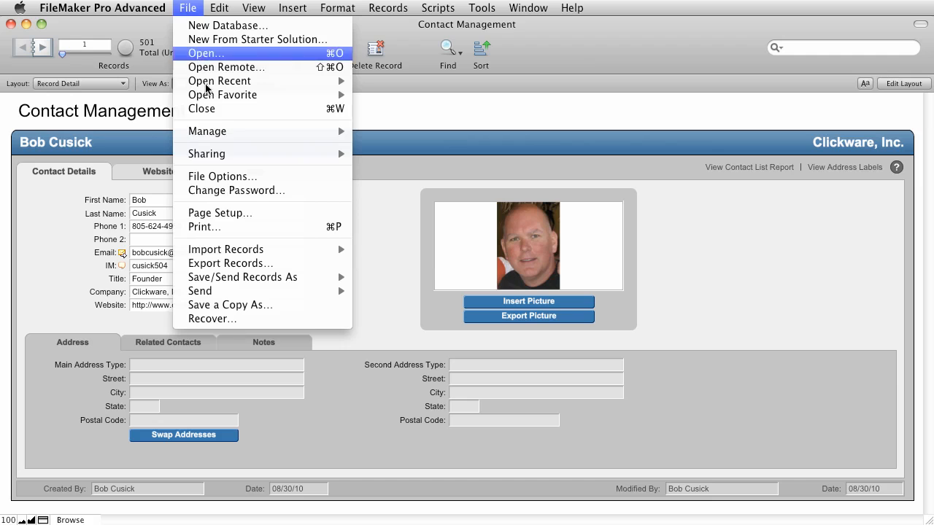
pyautogui.moveTo(226, 248)
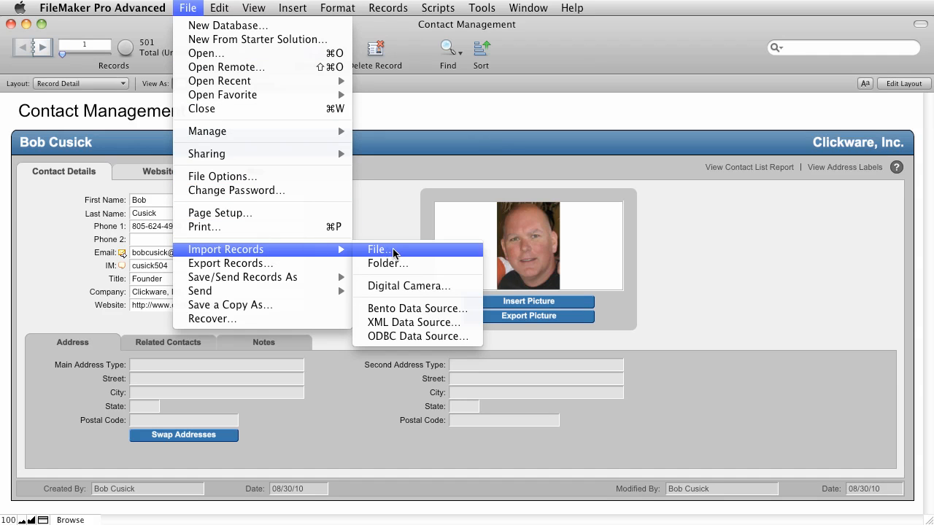
pyautogui.click(378, 250)
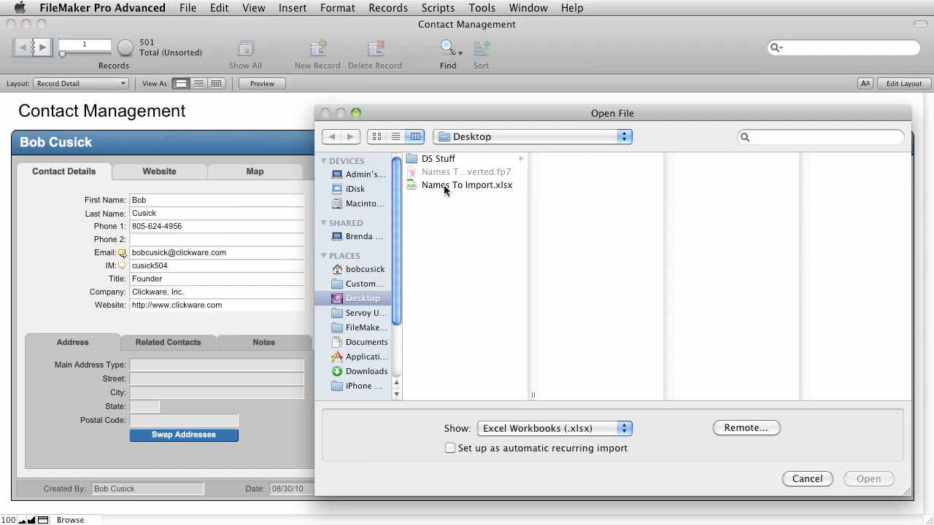
pyautogui.click(466, 185)
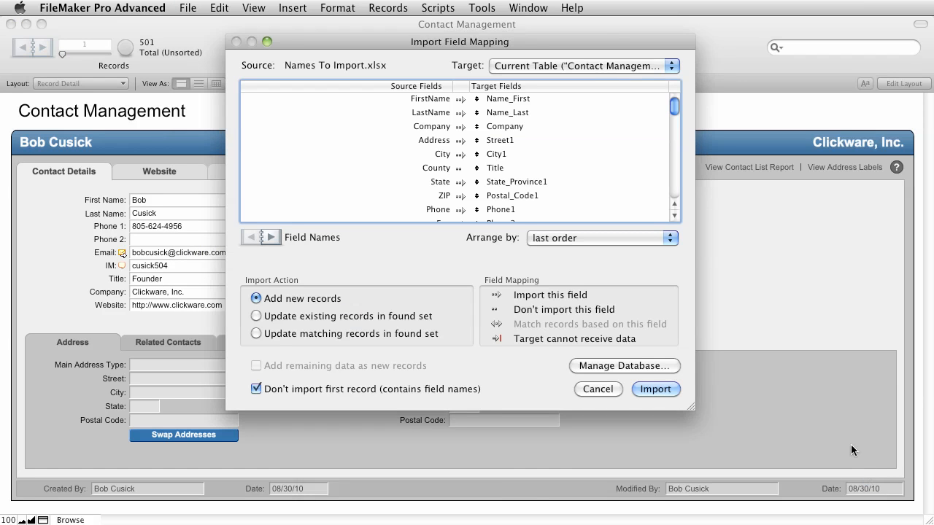
pyautogui.moveTo(582, 70)
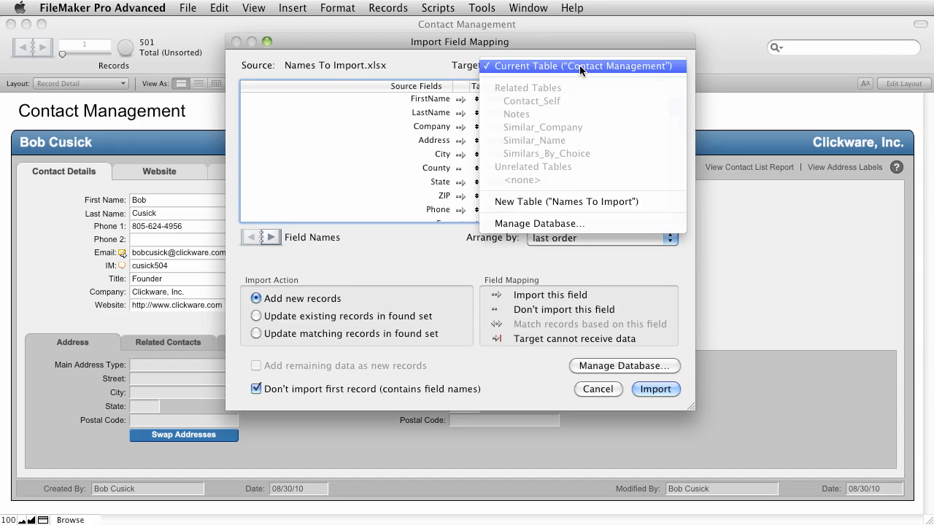
pyautogui.moveTo(581, 201)
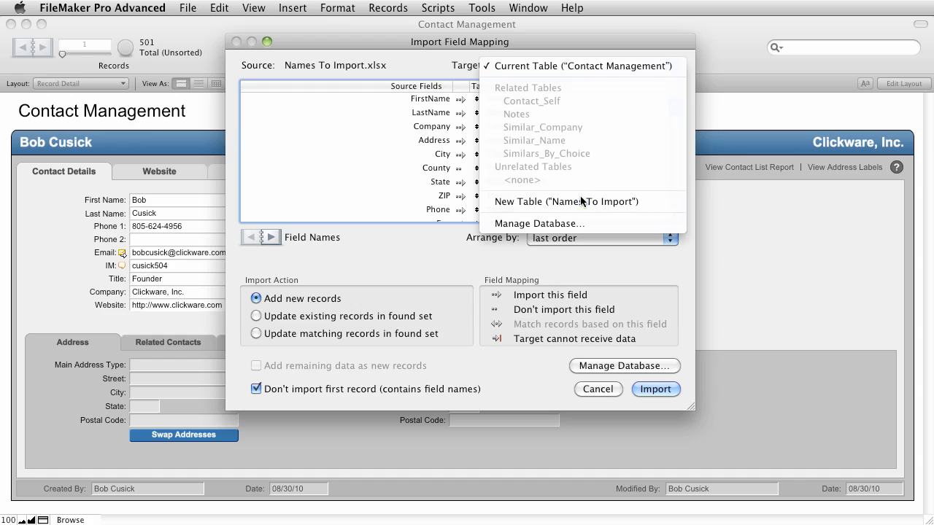
pyautogui.click(566, 201)
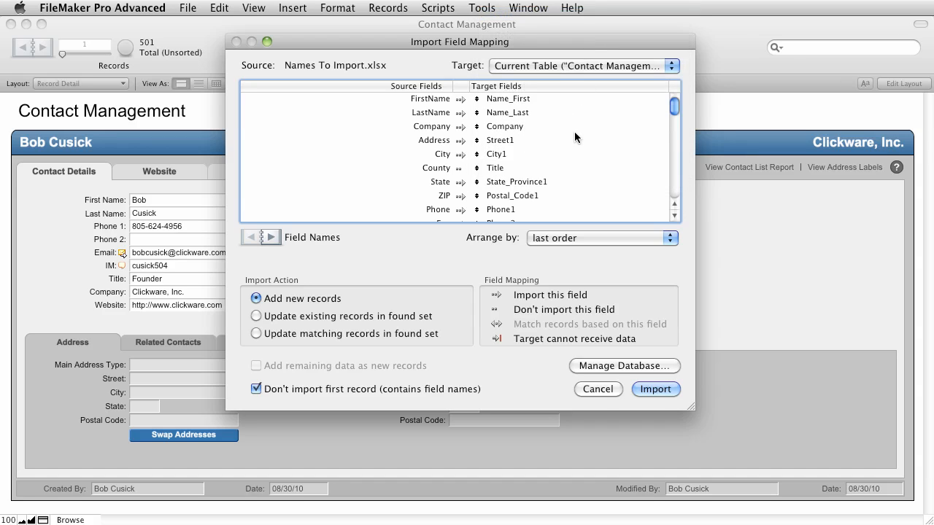
pyautogui.moveTo(466, 176)
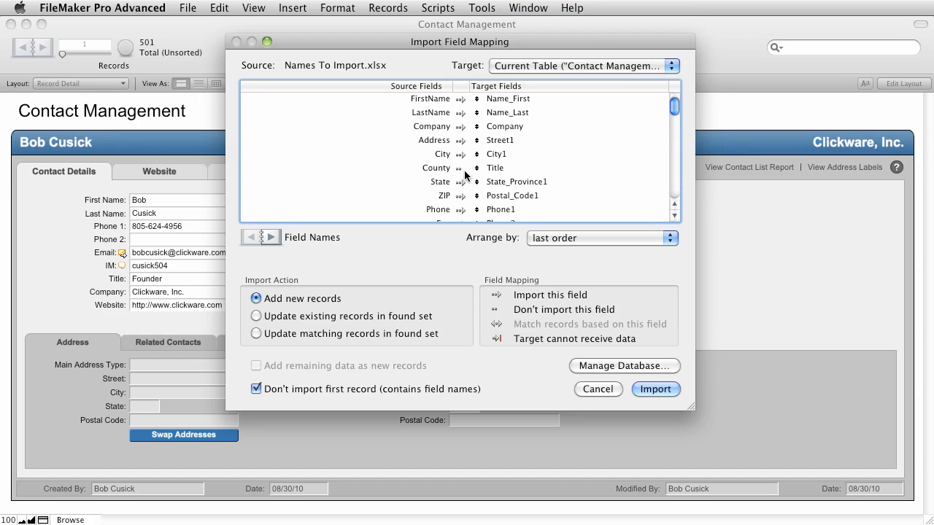
pyautogui.moveTo(459, 179)
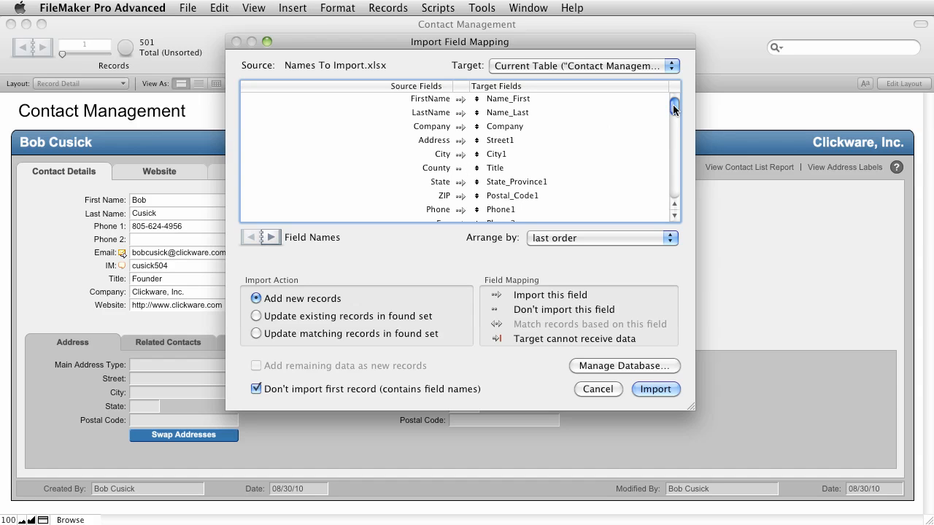
pyautogui.scroll(-3)
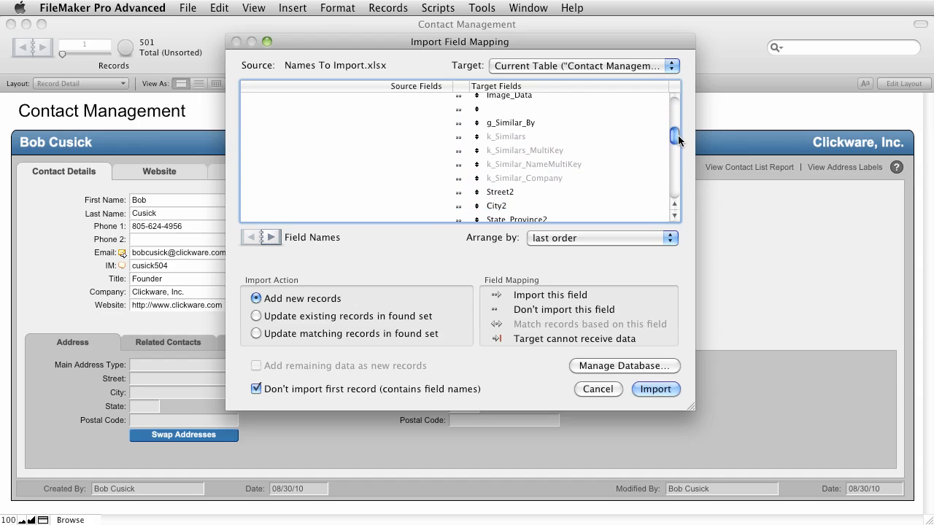
pyautogui.scroll(-3)
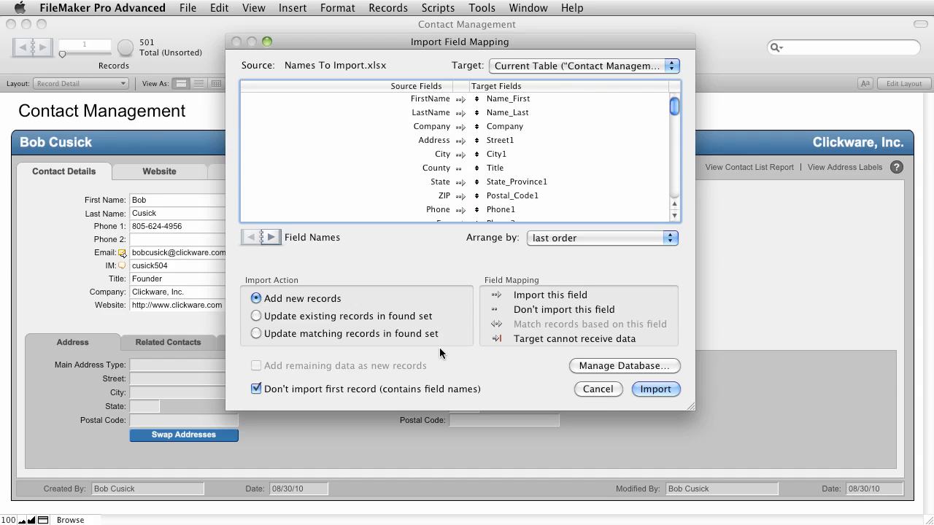
pyautogui.moveTo(590, 372)
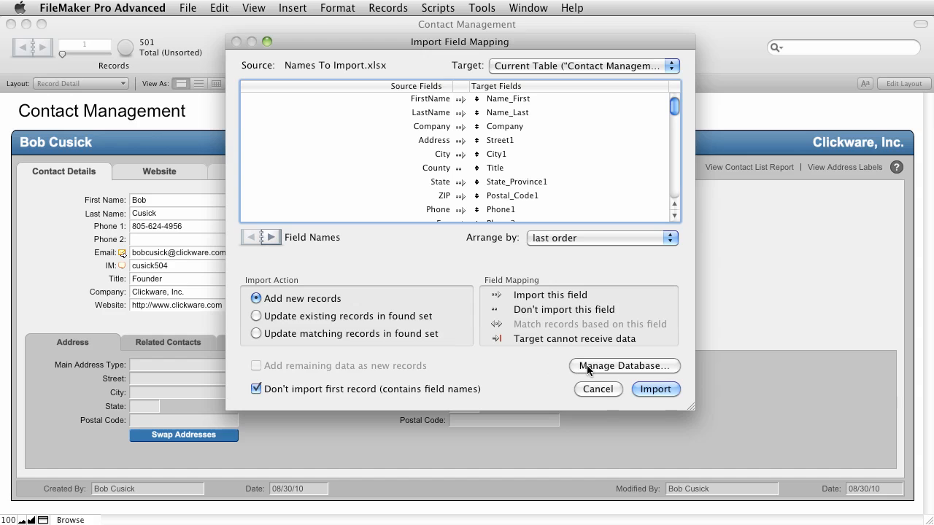
# Create a text field named County in the Contact Management table via Manage Database.
pyautogui.click(623, 365)
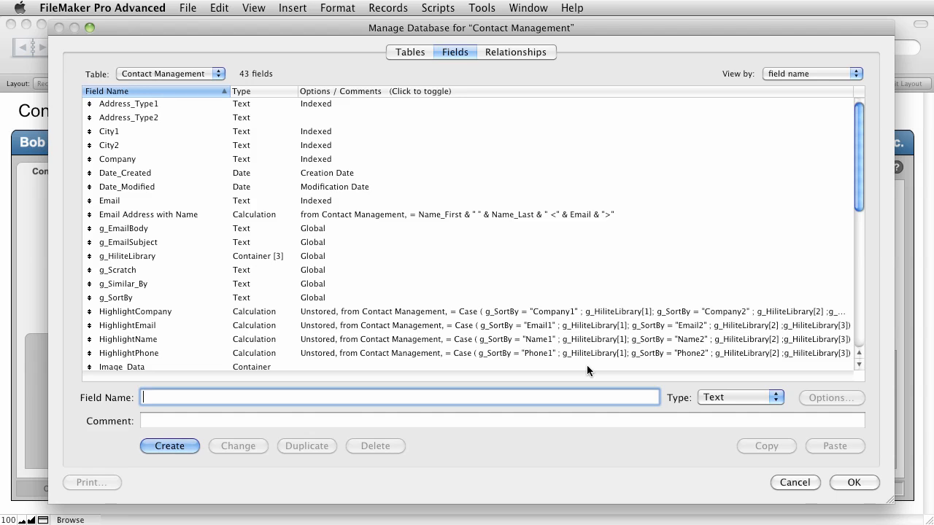
pyautogui.moveTo(184, 81)
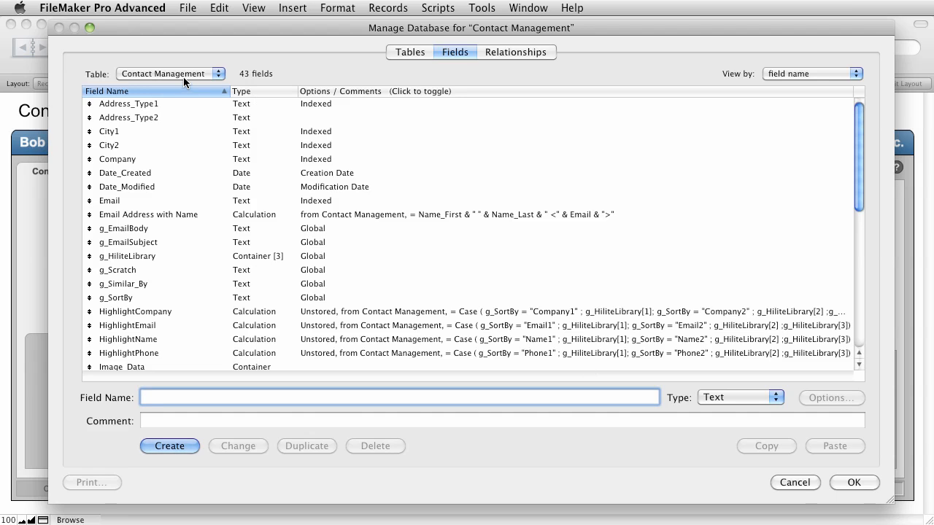
pyautogui.moveTo(508, 454)
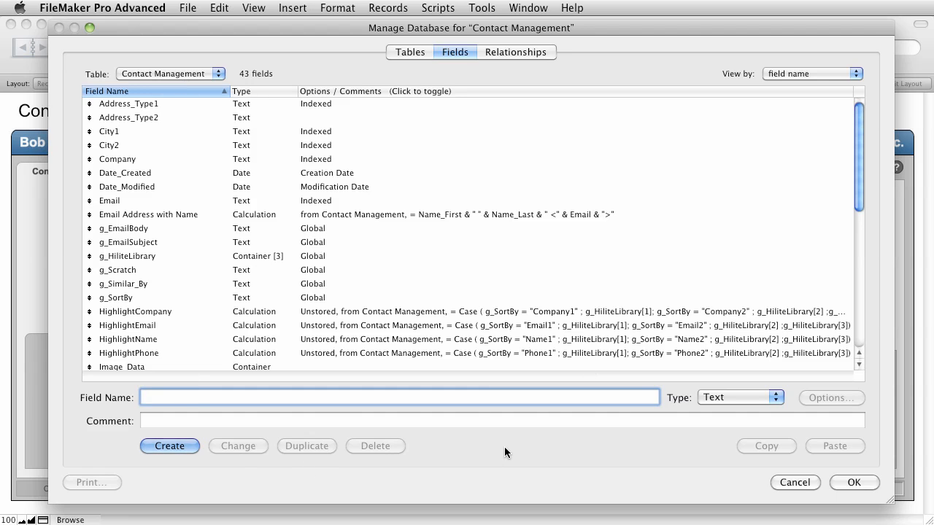
pyautogui.write('Count')
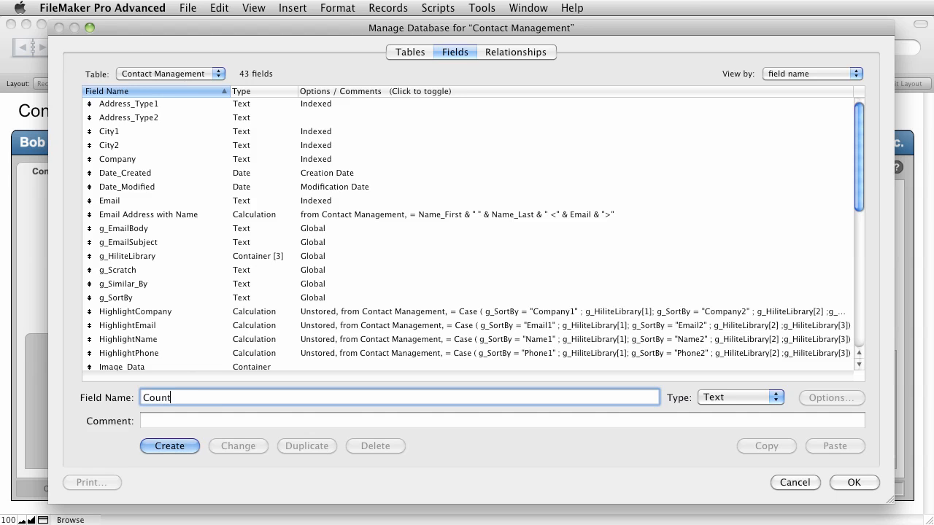
pyautogui.write('y')
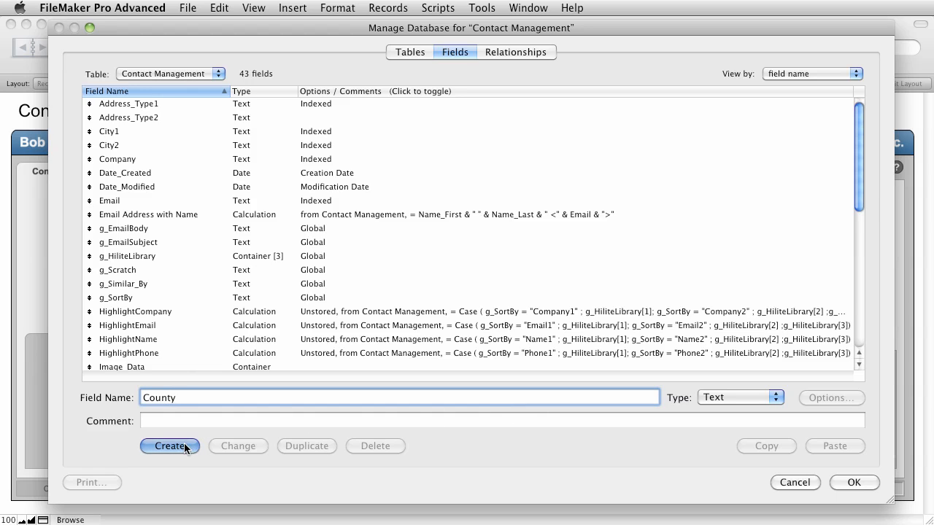
pyautogui.click(170, 446)
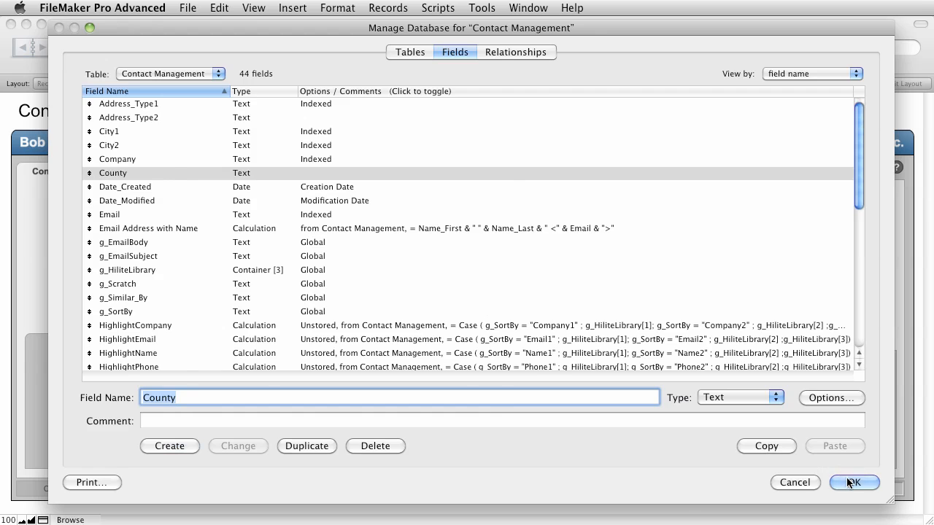
# Save the field changes and align the County target field with the spreadsheet's County column.
pyautogui.click(853, 483)
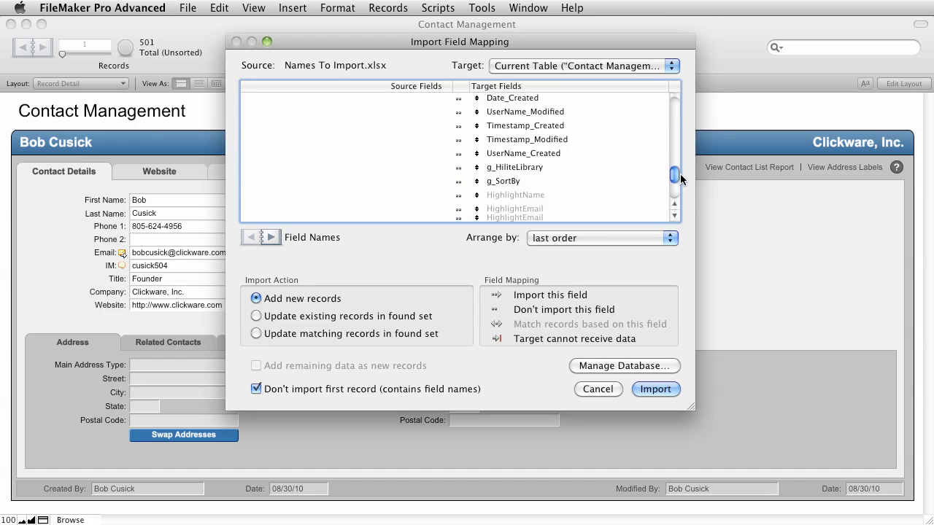
pyautogui.scroll(-3)
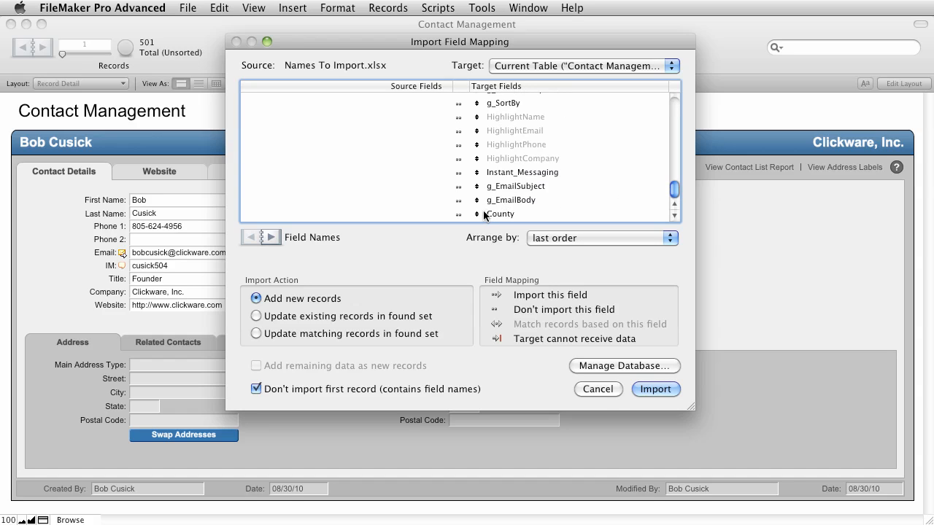
pyautogui.click(514, 131)
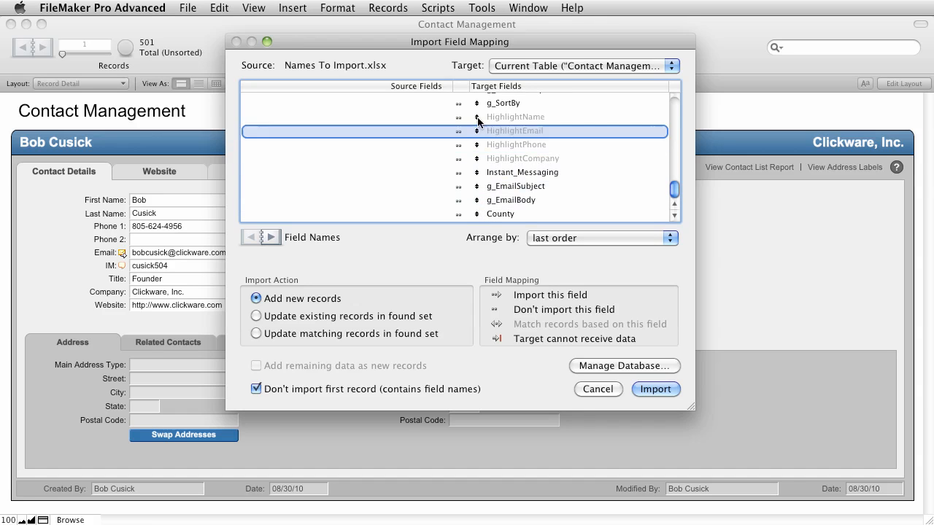
pyautogui.scroll(3)
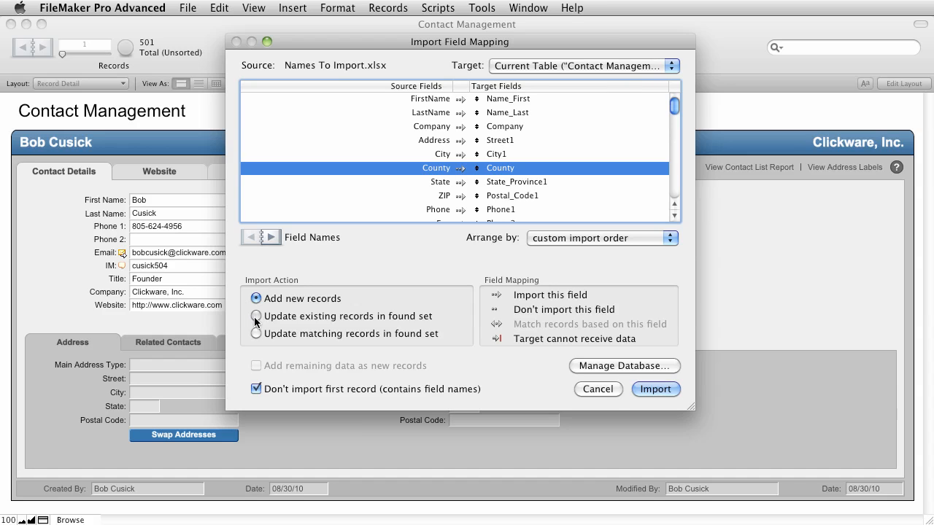
# Run the import as Update existing records in found set, updating 501 records without errors.
pyautogui.click(256, 316)
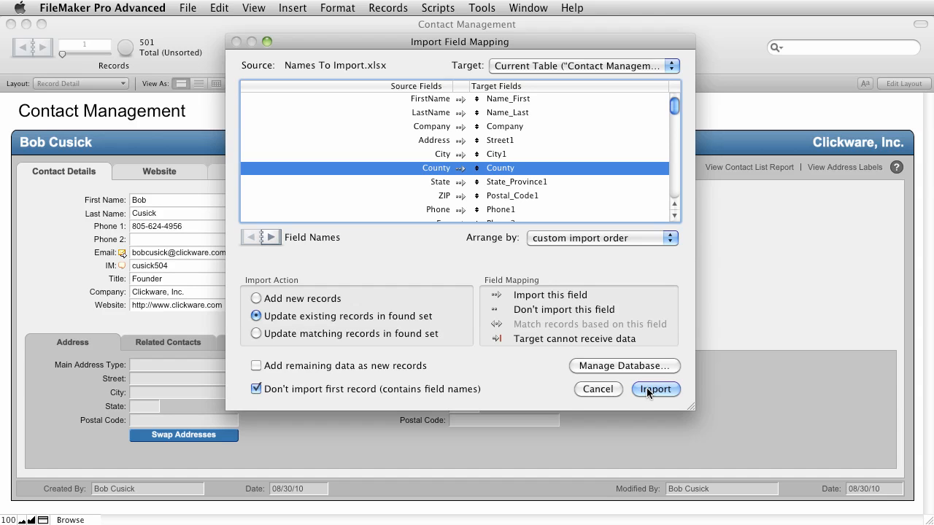
pyautogui.click(655, 389)
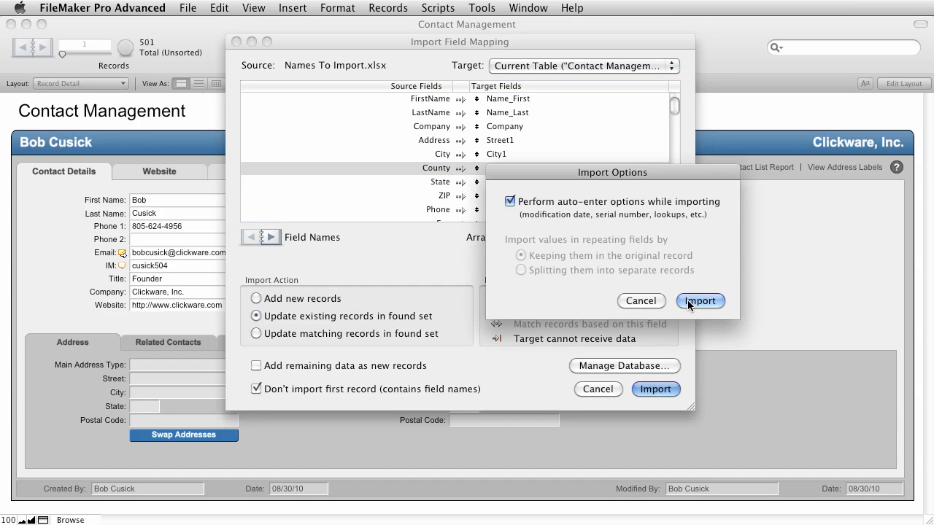
pyautogui.click(699, 301)
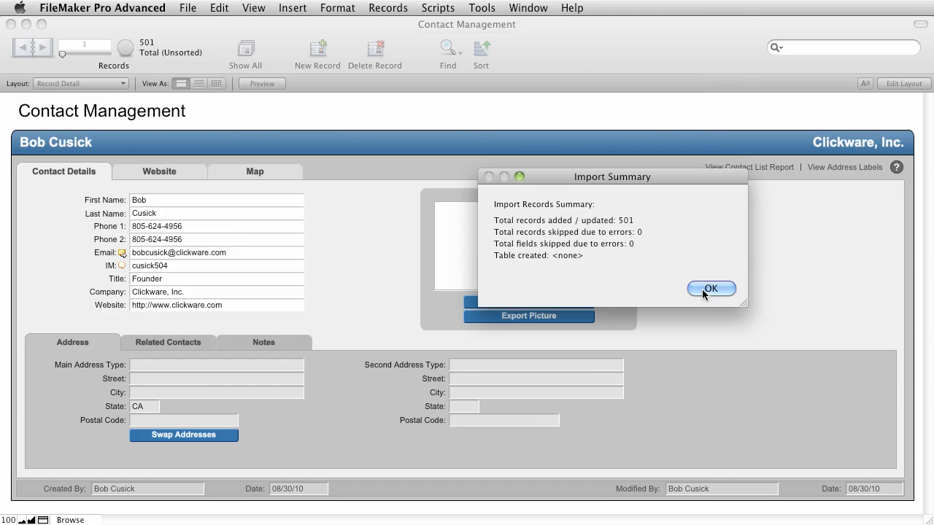
pyautogui.click(710, 289)
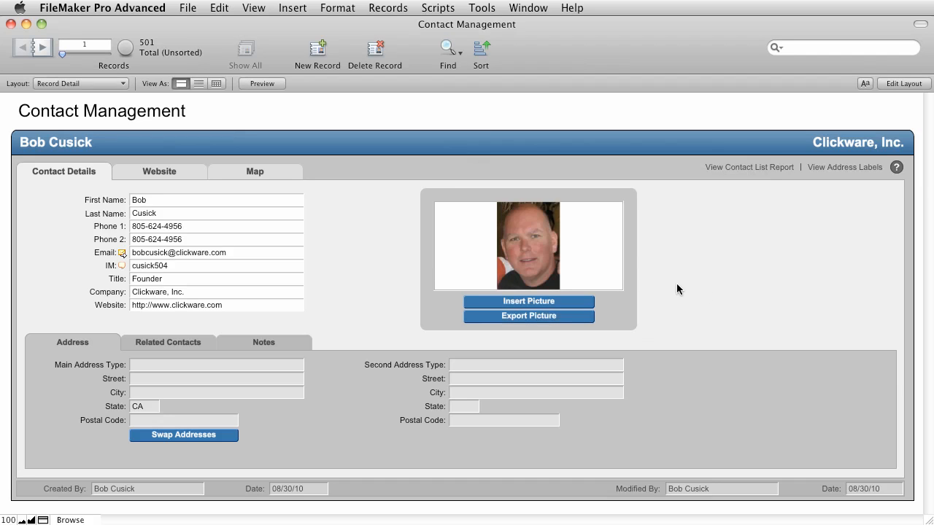
pyautogui.moveTo(876, 131)
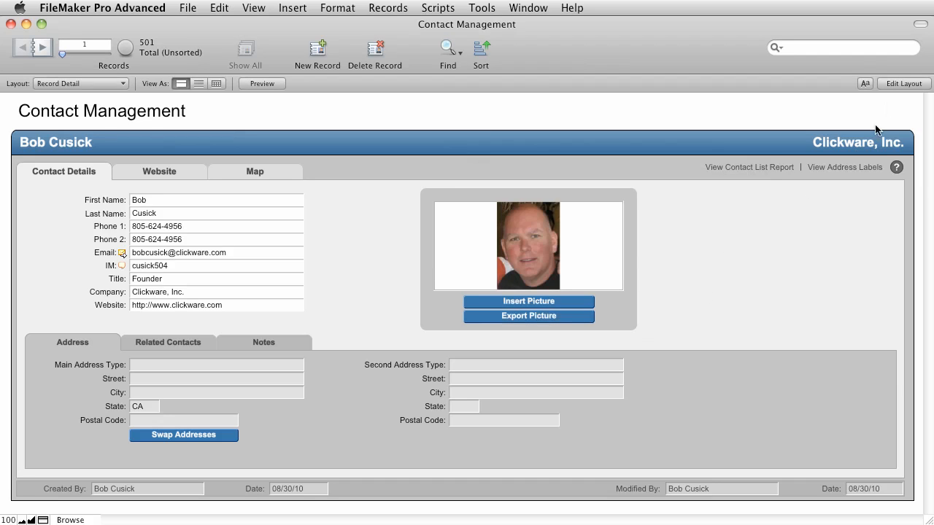
# Add the County field and label beside State on the Record Detail layout and return to browsing.
pyautogui.click(904, 84)
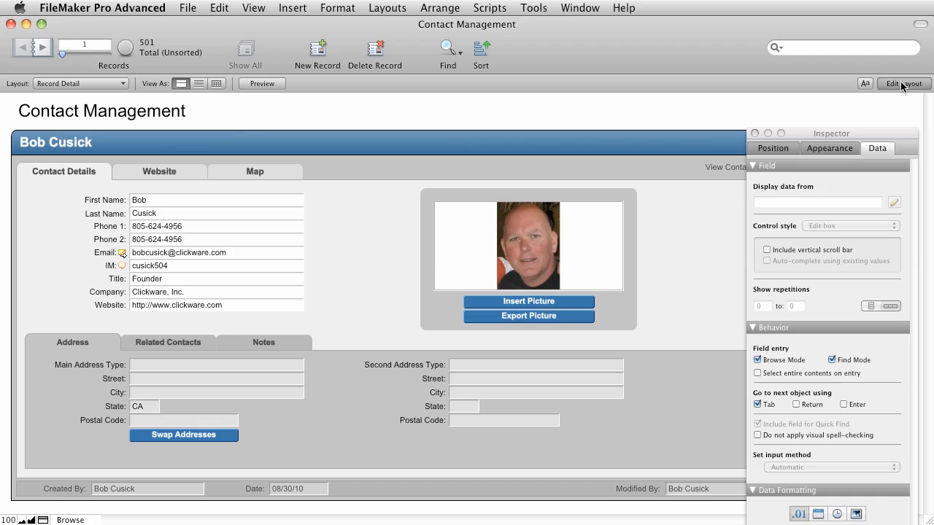
pyautogui.click(902, 83)
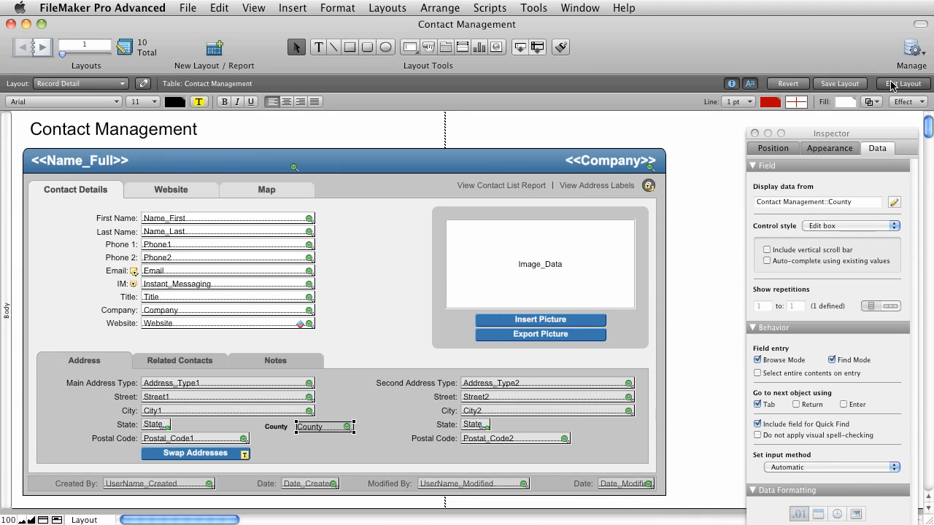
pyautogui.click(903, 83)
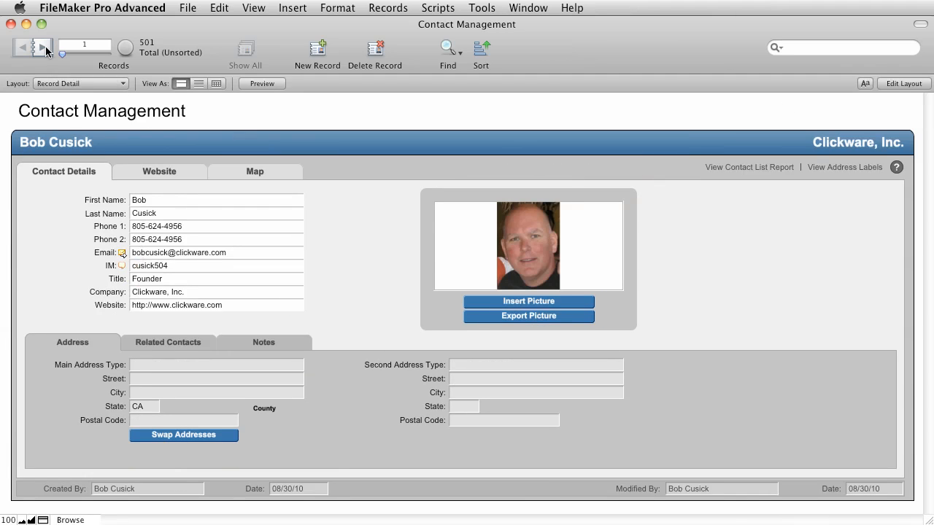
# Page to later contacts showing imported County values such as Maricopa and Will.
pyautogui.click(43, 47)
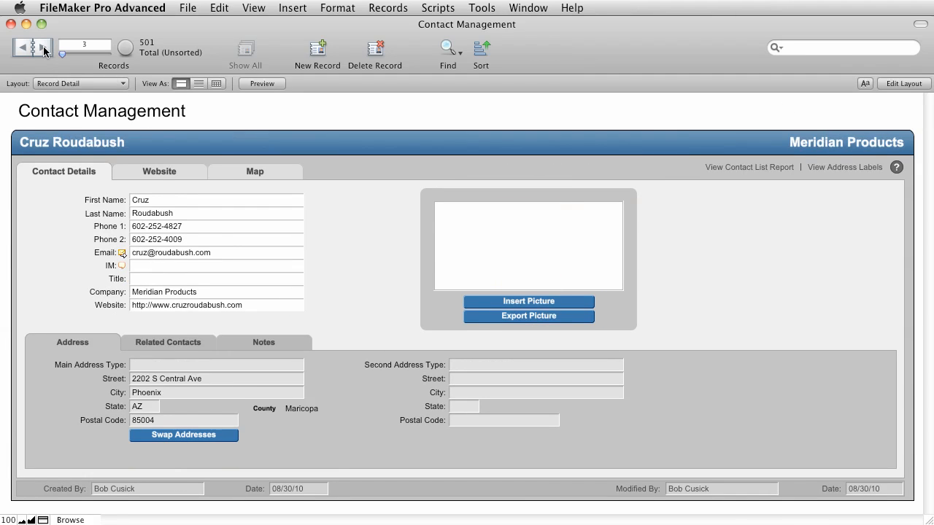
pyautogui.click(34, 47)
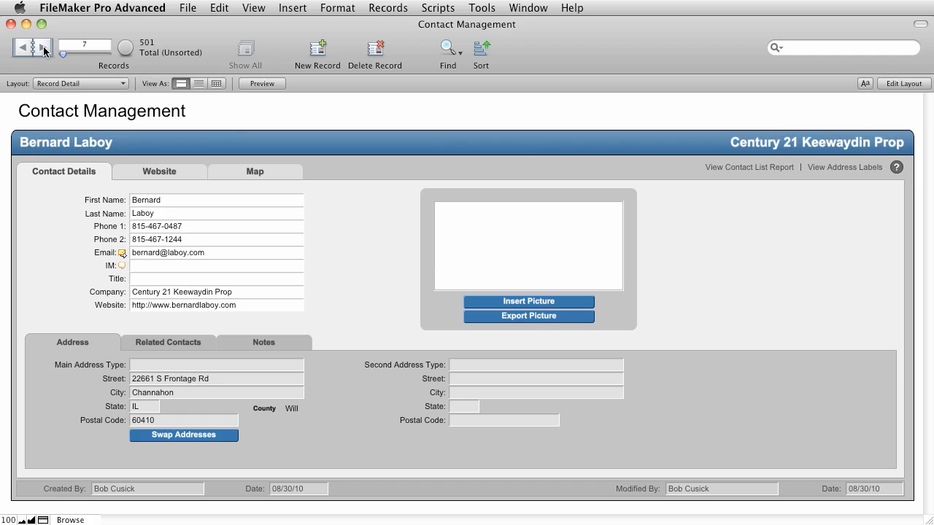